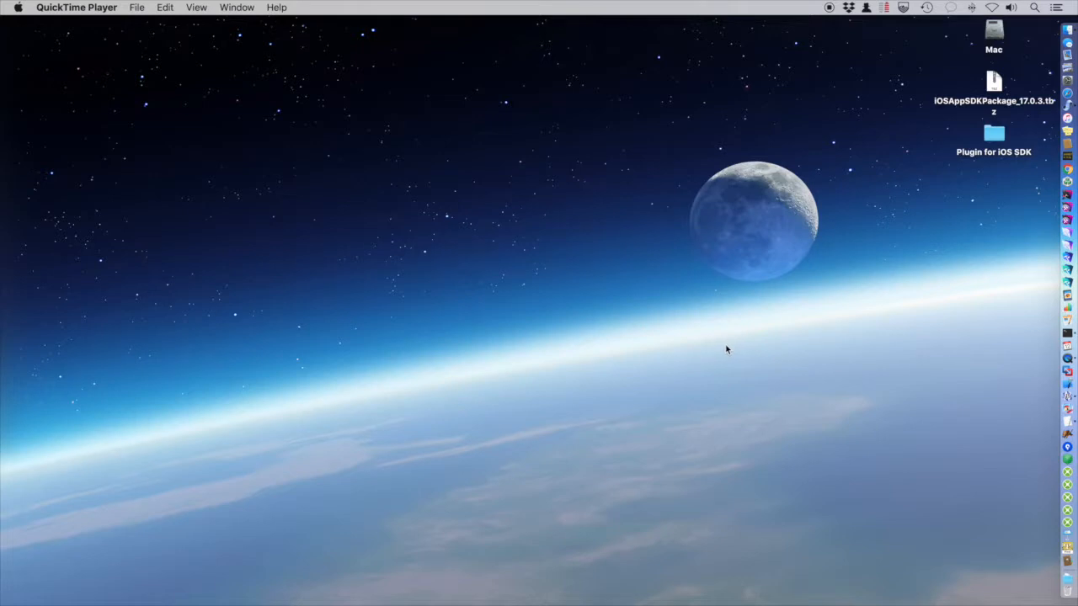
pyautogui.moveTo(729, 355)
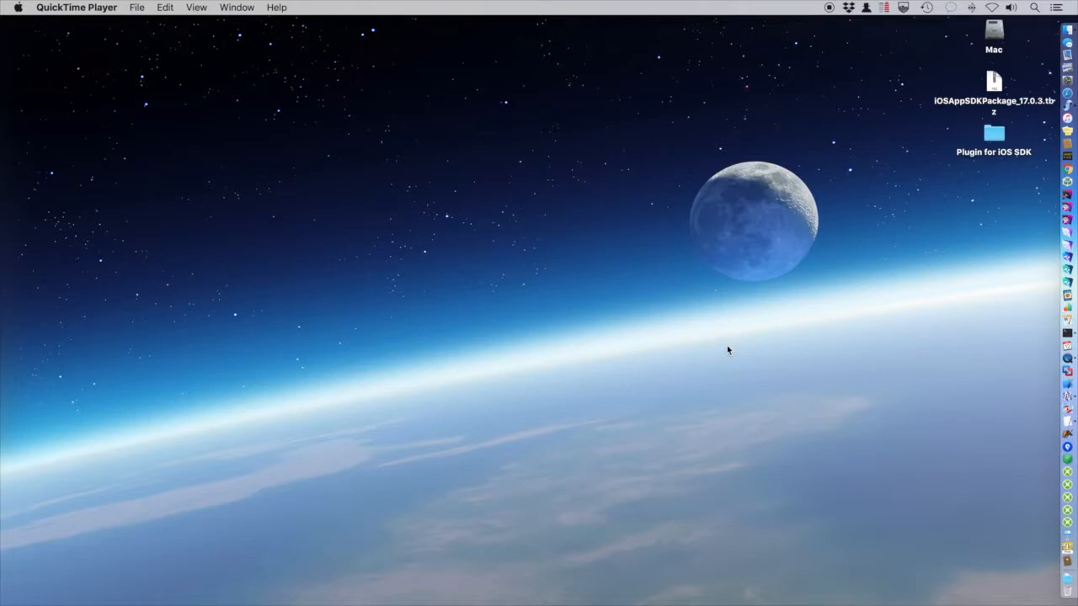
pyautogui.moveTo(762, 346)
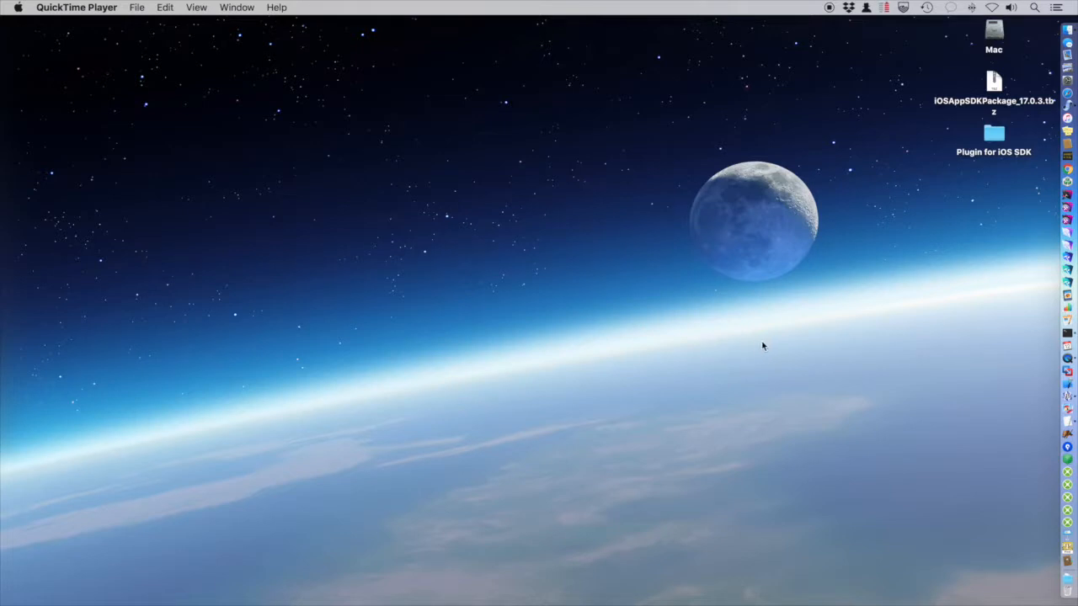
pyautogui.moveTo(959, 124)
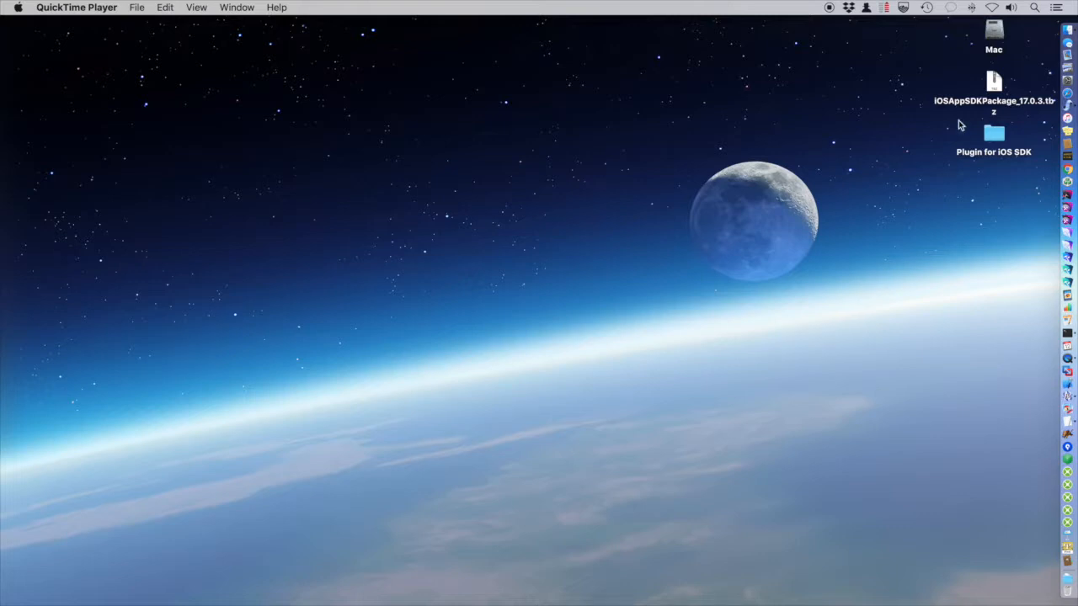
pyautogui.moveTo(994, 105)
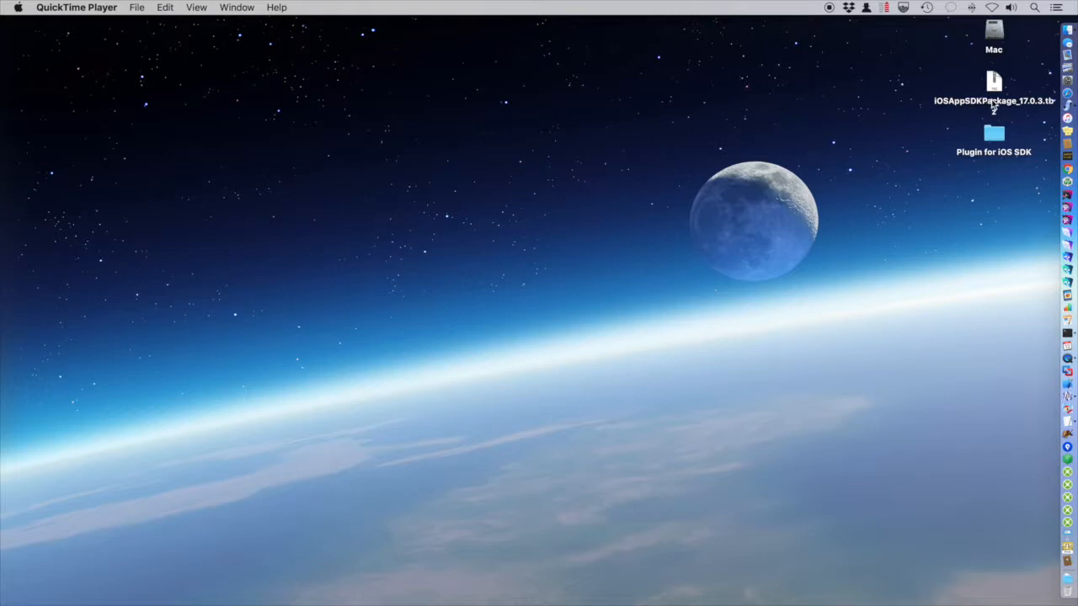
# Step: Unpack iOSAppSDKPackage_17.0.3.tbz on the desktop with Archive Utility
pyautogui.doubleClick(995, 80)
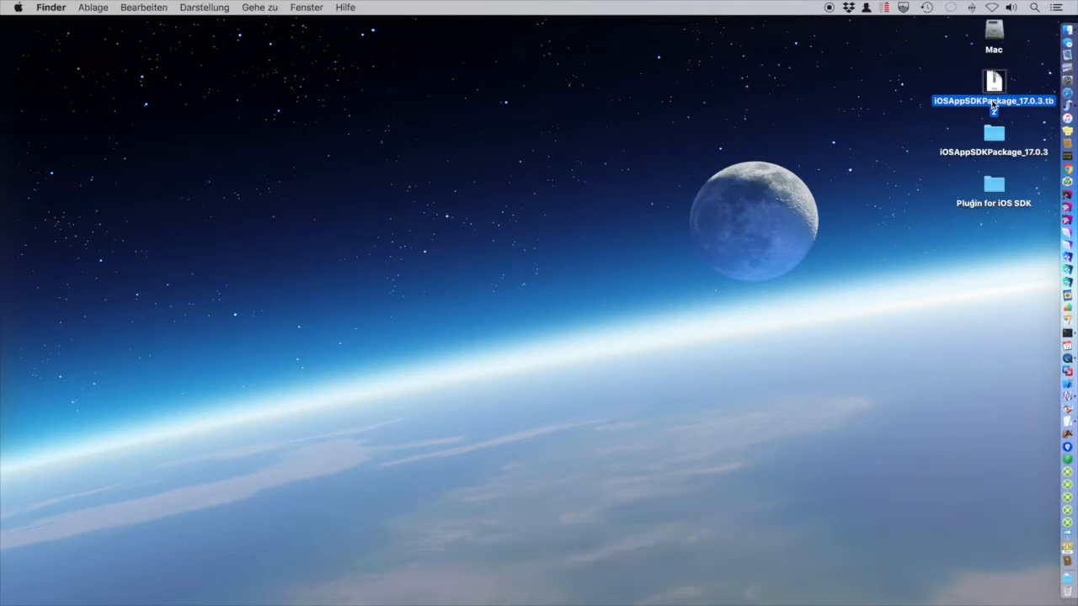
pyautogui.moveTo(1074, 331)
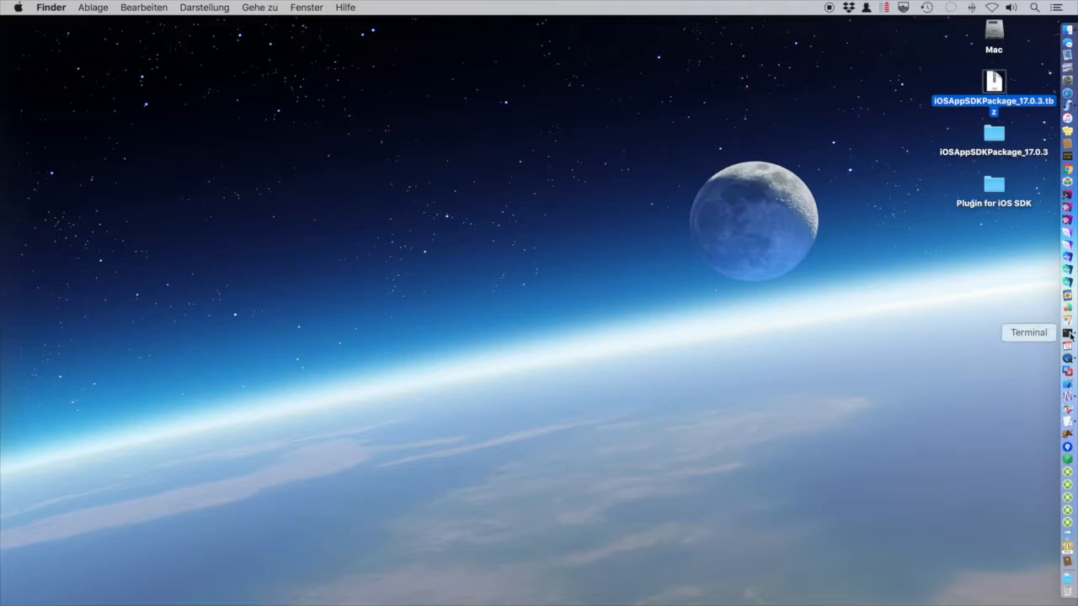
# Step: Run xattr -c -r on /Users/cs/Desktop/iOSAppSDKPackage_17.0.3 to clear extended attributes
pyautogui.click(1068, 332)
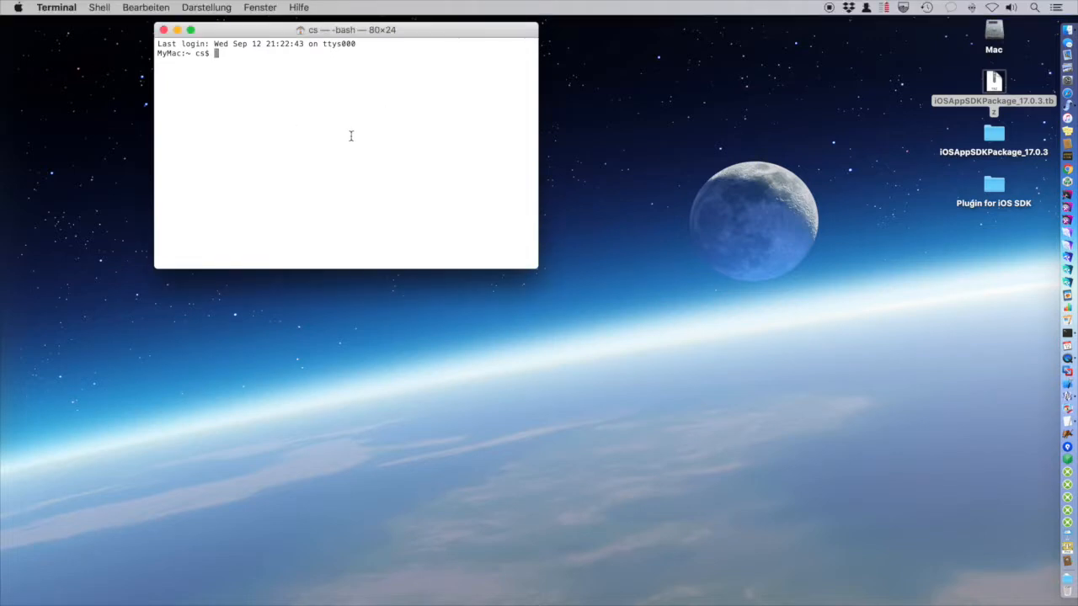
pyautogui.write('xattr -c -r /Users/cs/Desktop/iOSAppSDKPackage_17.0.3')
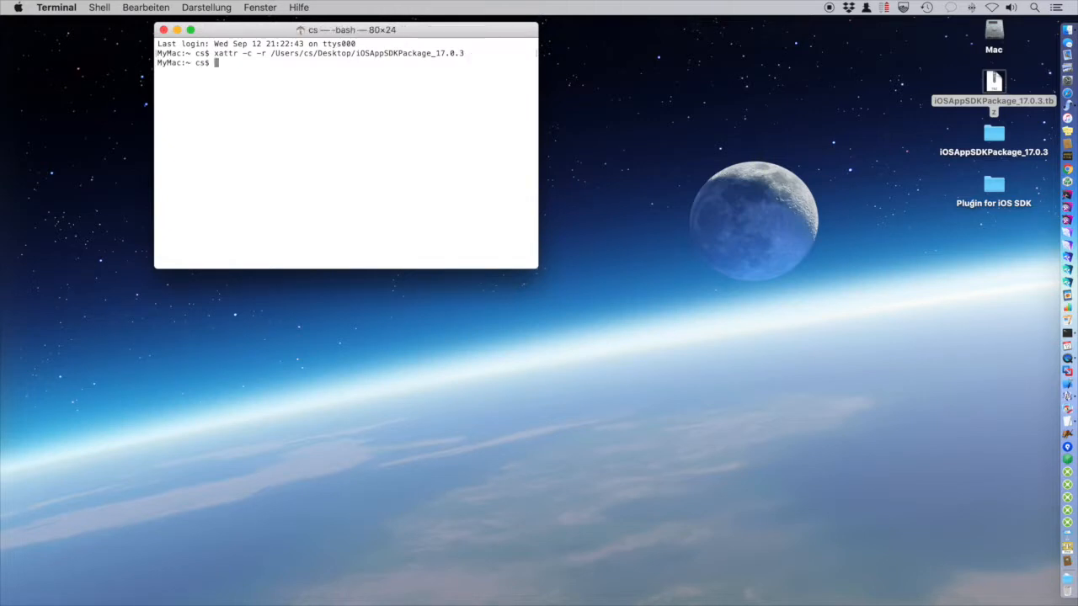
pyautogui.moveTo(365, 154)
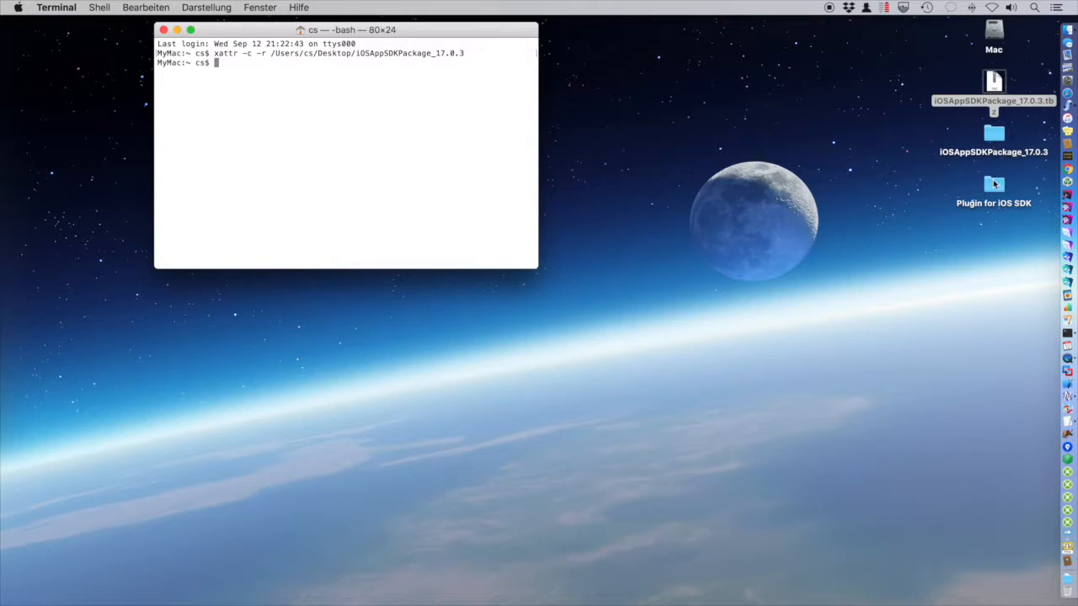
# Step: Browse into iOSAppSDKPackage_17.0.3 and Plugin for iOS SDK, collapsing the Device MBSInit.framework contents
pyautogui.doubleClick(993, 134)
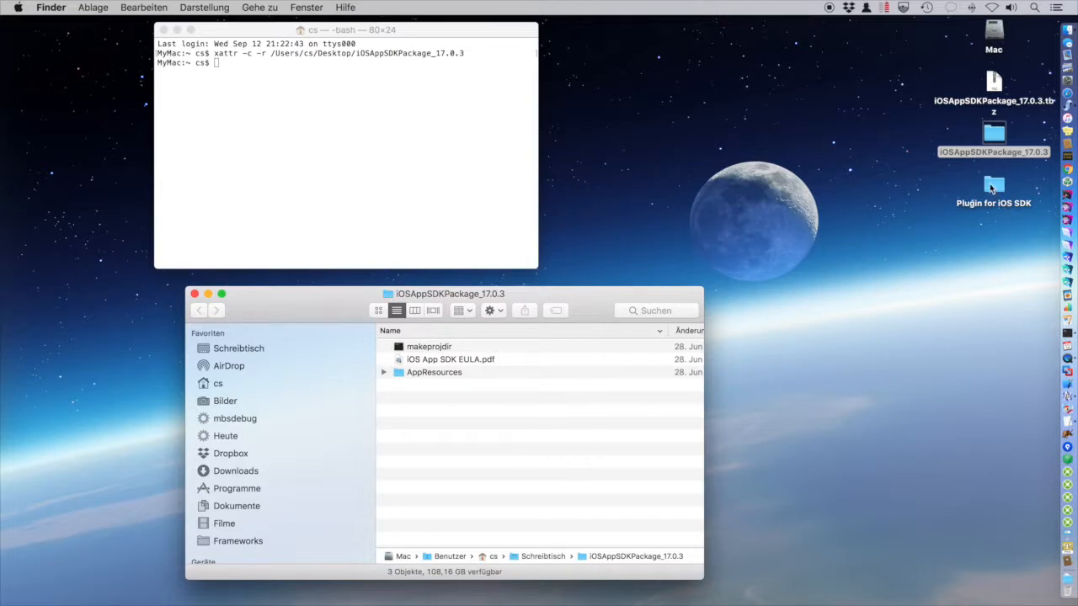
pyautogui.doubleClick(995, 181)
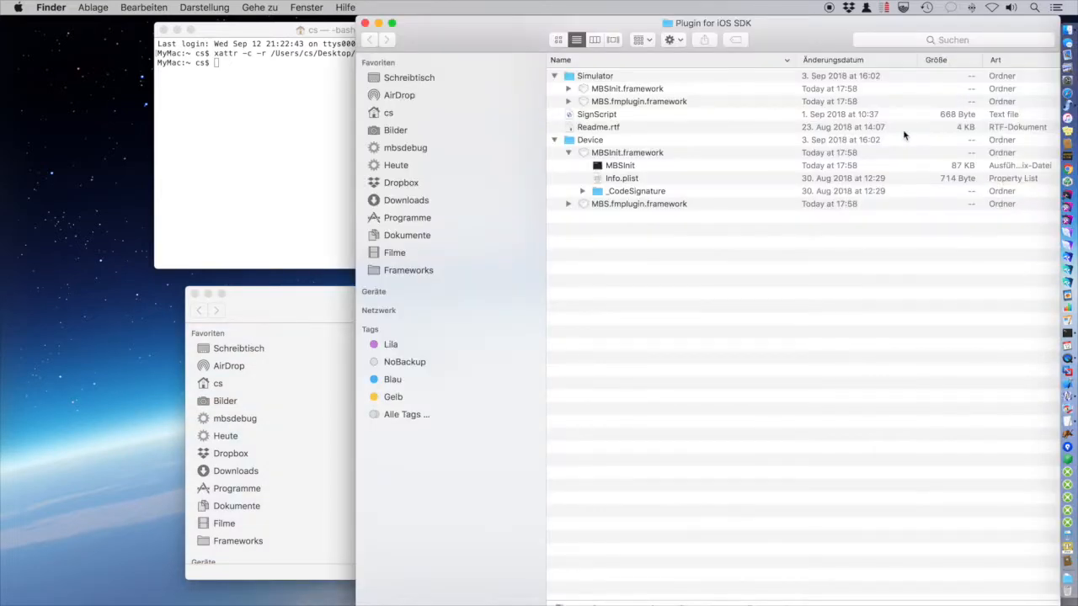
pyautogui.moveTo(781, 477)
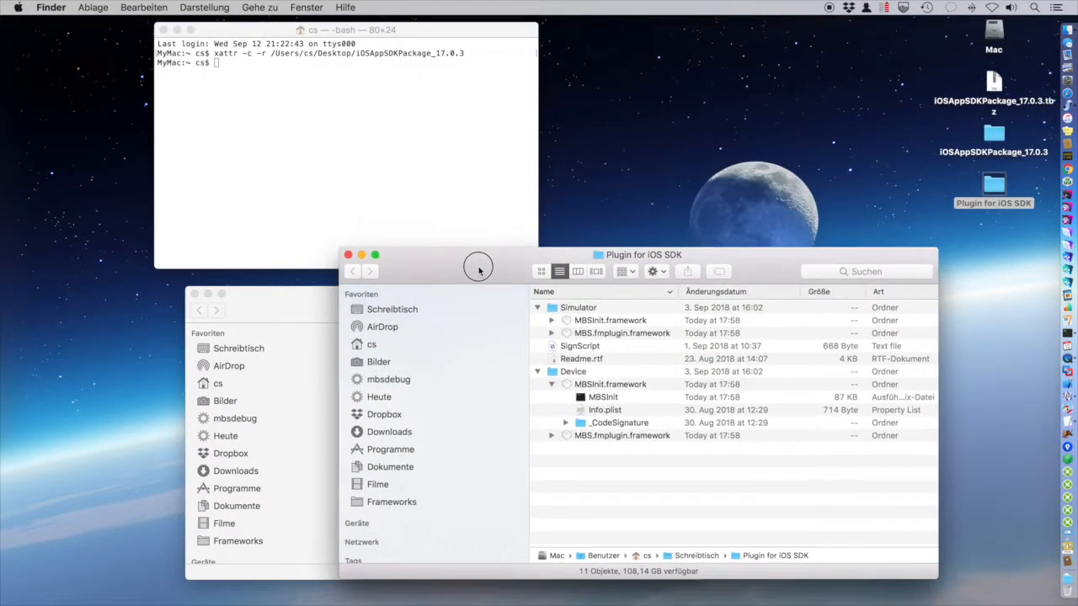
pyautogui.click(551, 384)
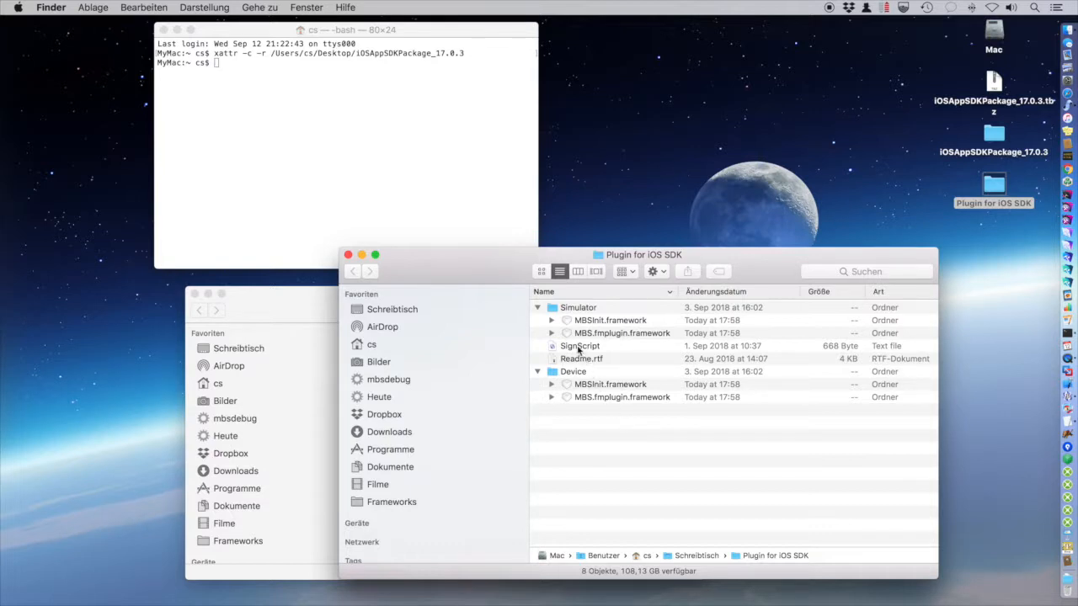
# Step: Review SignScript in BBEdit and highlight its CertificateName value
pyautogui.doubleClick(577, 346)
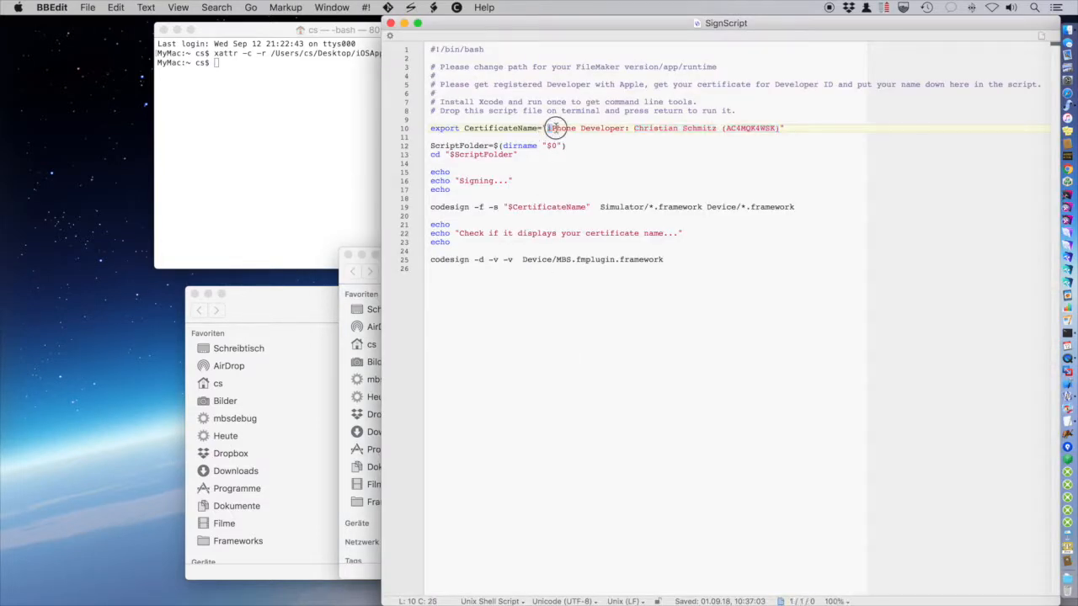
pyautogui.moveTo(552, 127); pyautogui.dragTo(778, 127)
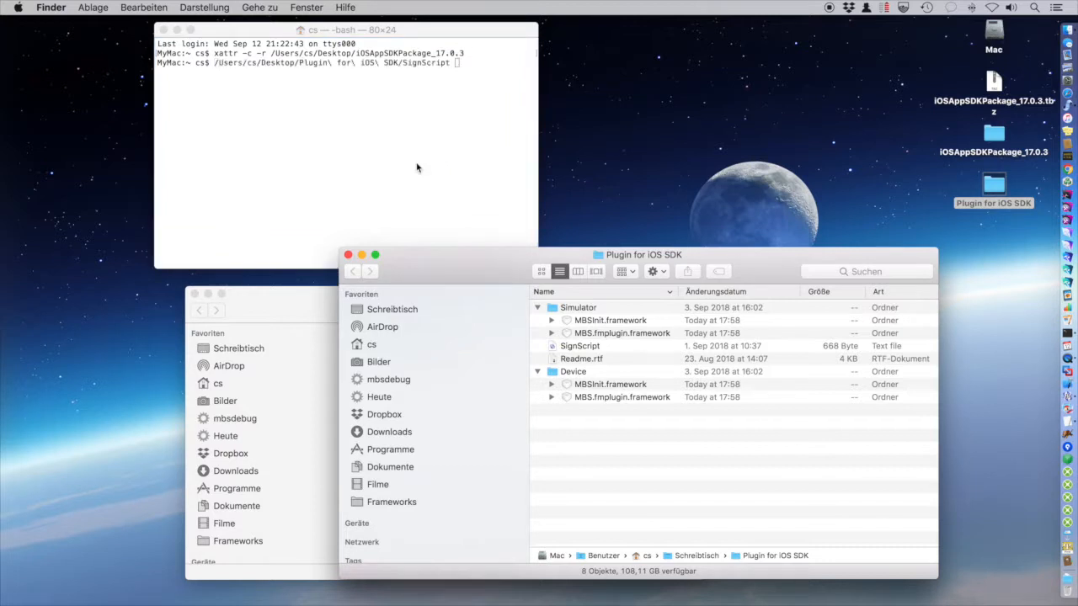
# Step: Run SignScript and highlight the iPhone Developer authority line in the codesign output
pyautogui.press('Return')
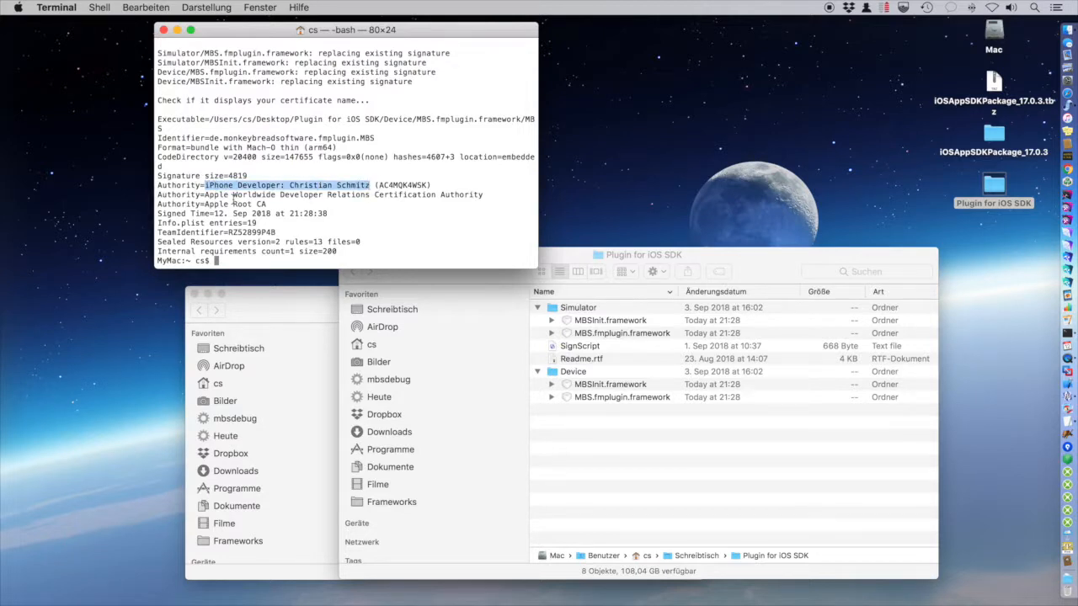
pyautogui.doubleClick(311, 184)
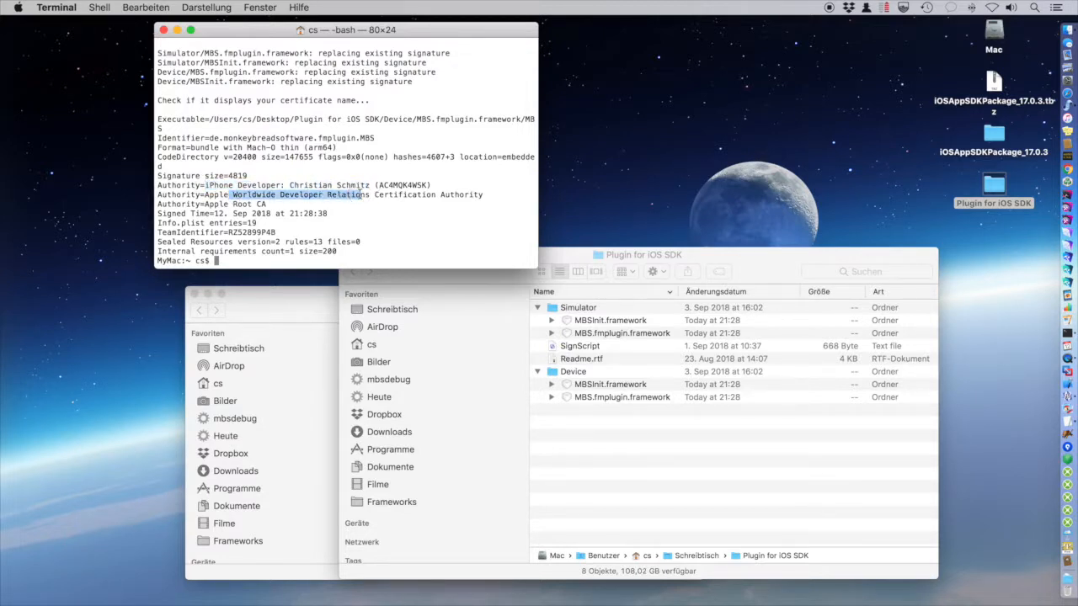
pyautogui.moveTo(383, 207)
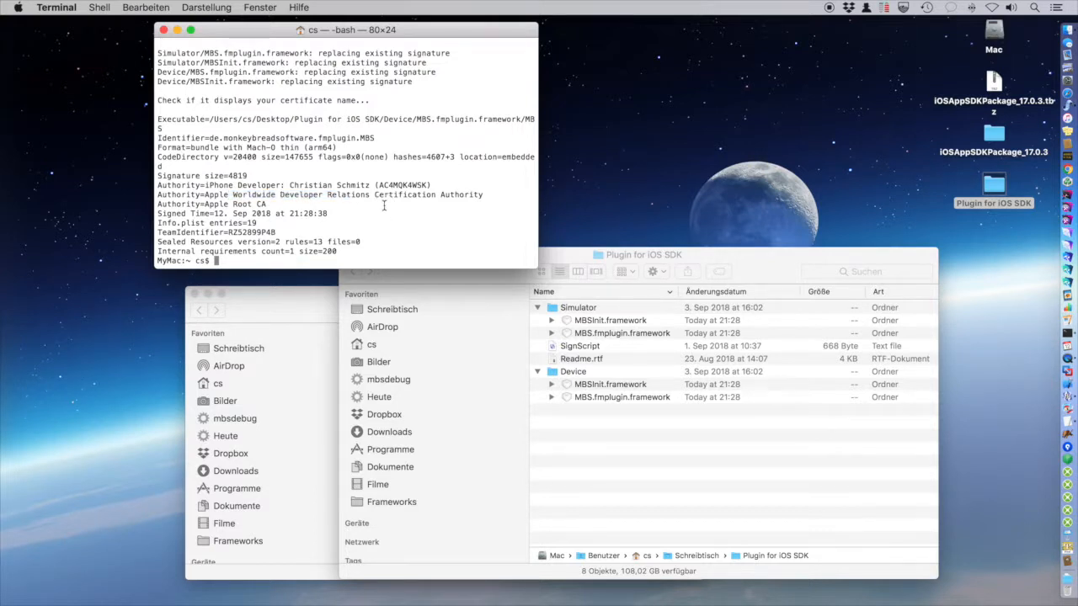
pyautogui.moveTo(301, 312)
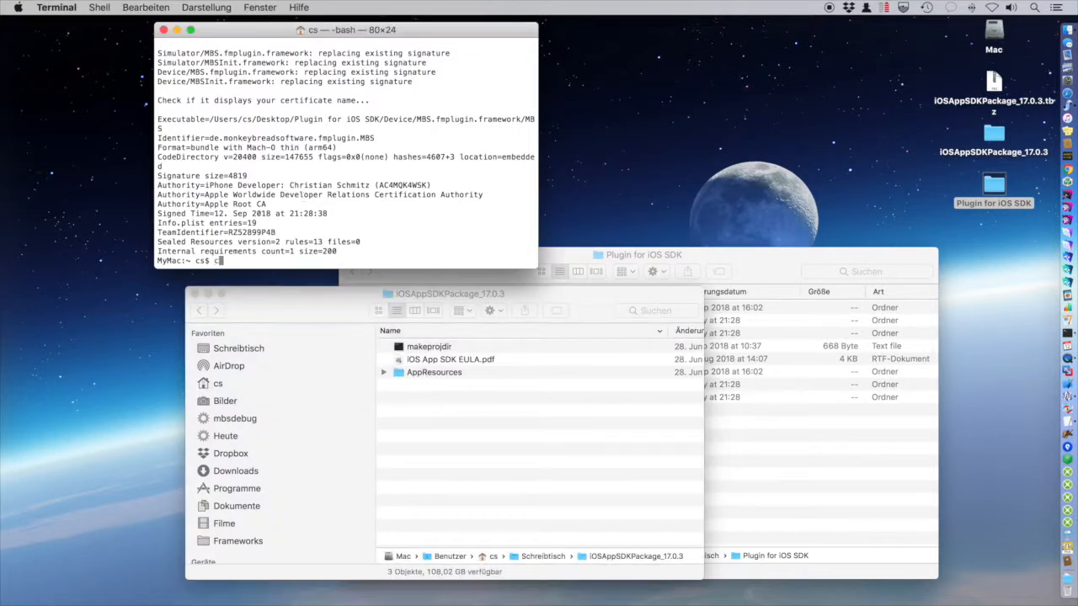
# Step: Change into the SDK package folder and run ./makeprojdir to show its usage
pyautogui.write('d /Users/cs/Desktop/iOSAppSDKPackage_17.0.3')
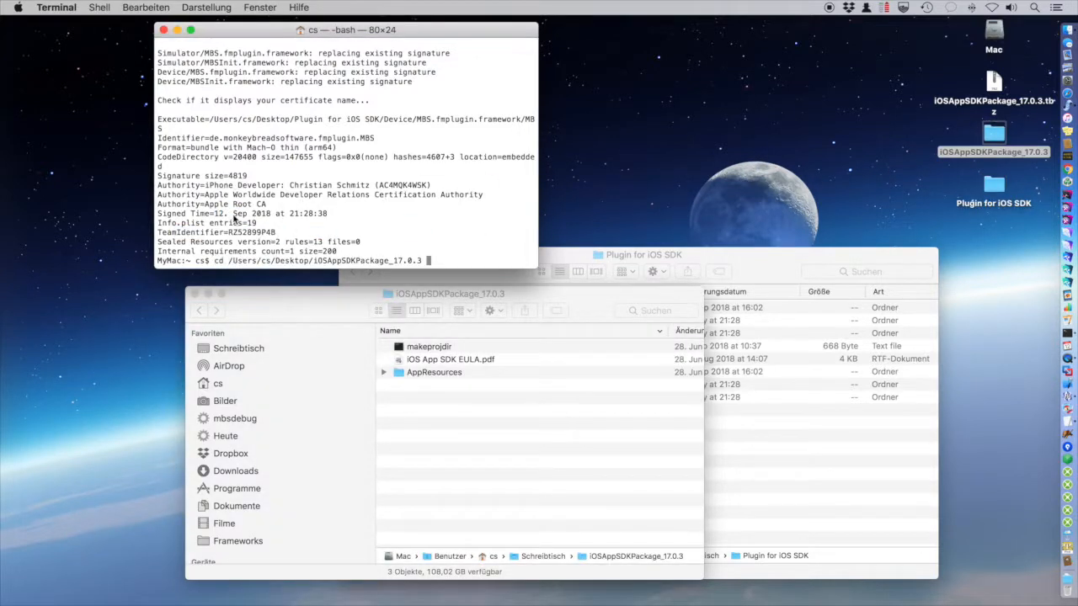
pyautogui.write('./mak')
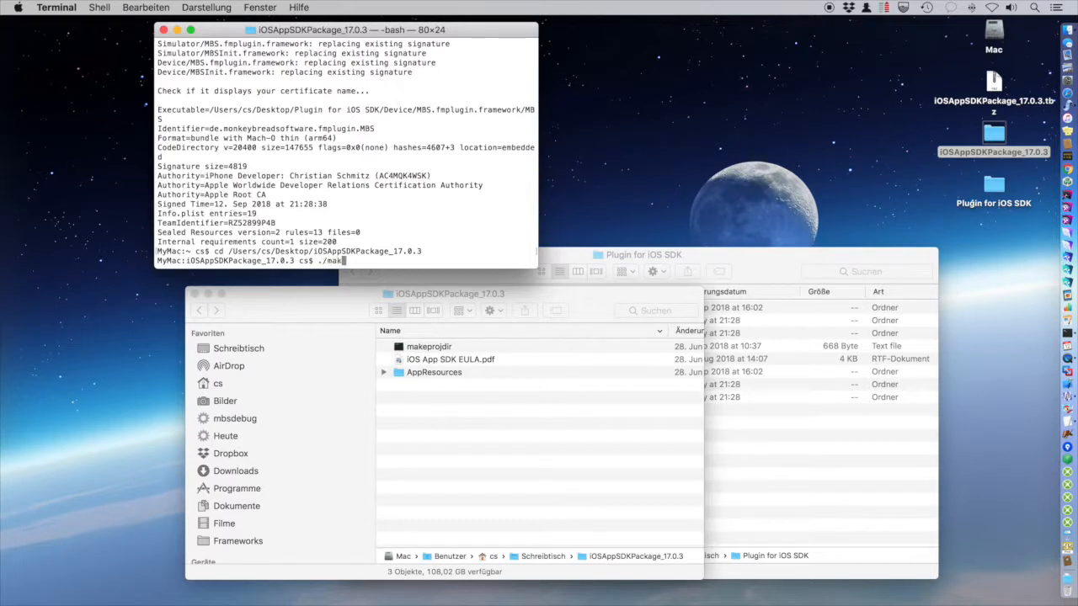
pyautogui.press('Return')
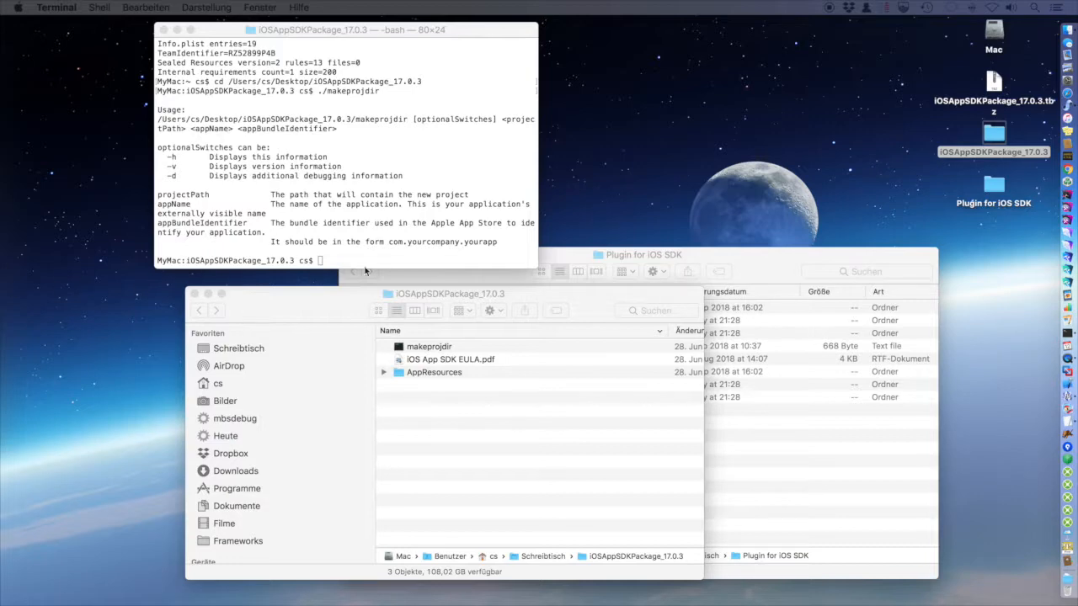
# Step: Run ./makeprojdir test test de.monkeybreadsoftware.test to create the test project
pyautogui.write('./makeprojdir test test de.monkeybreadsoftware.test')
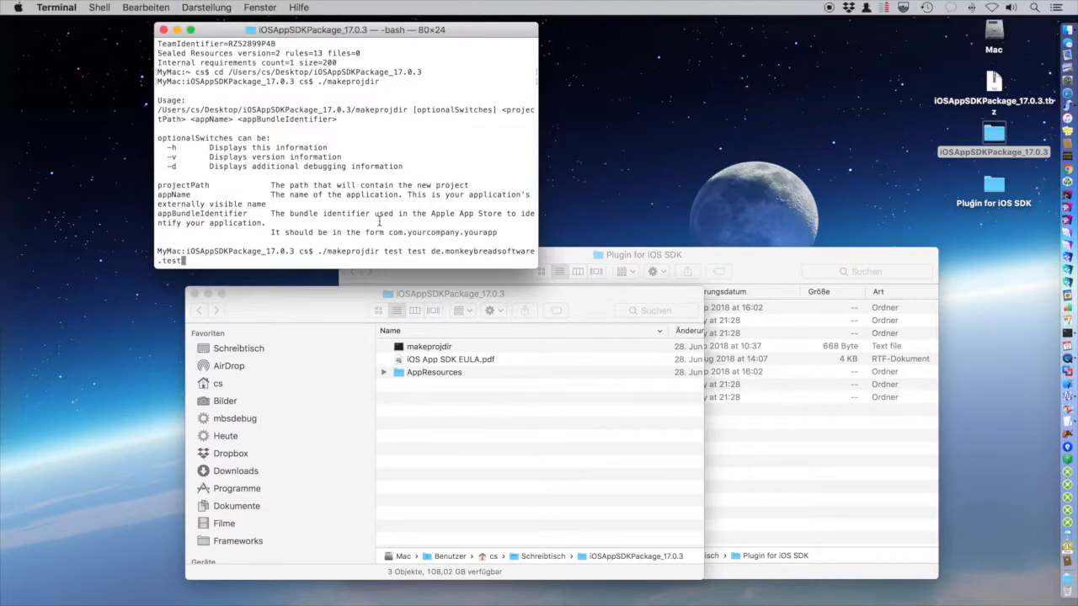
pyautogui.press('Return')
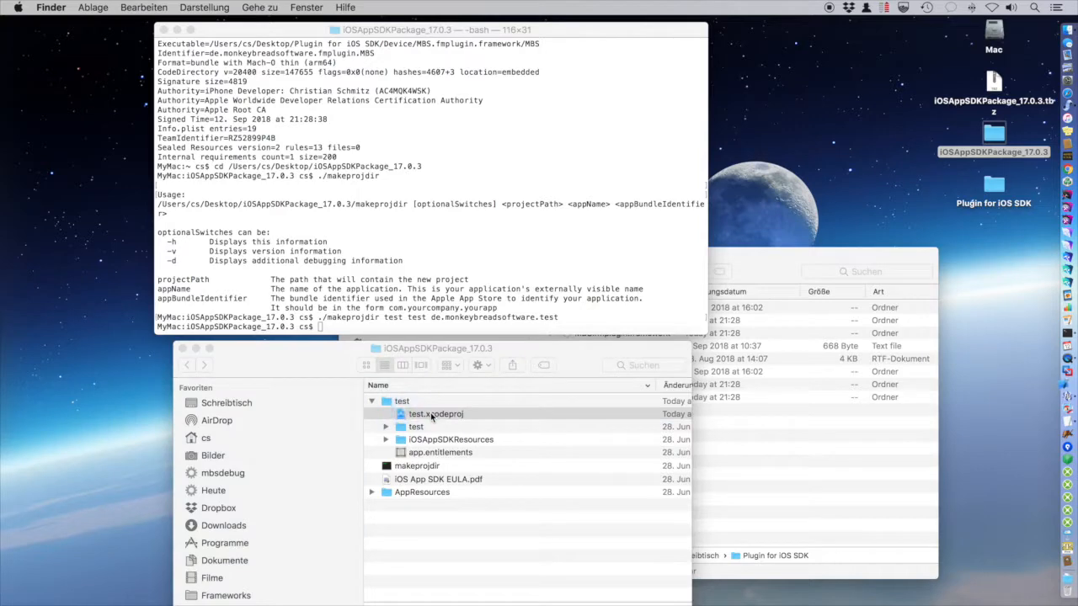
# Step: Load test.xcodeproj in Xcode and show the test target's General settings with bundle id de.monkeybreadsoftware.test
pyautogui.doubleClick(435, 414)
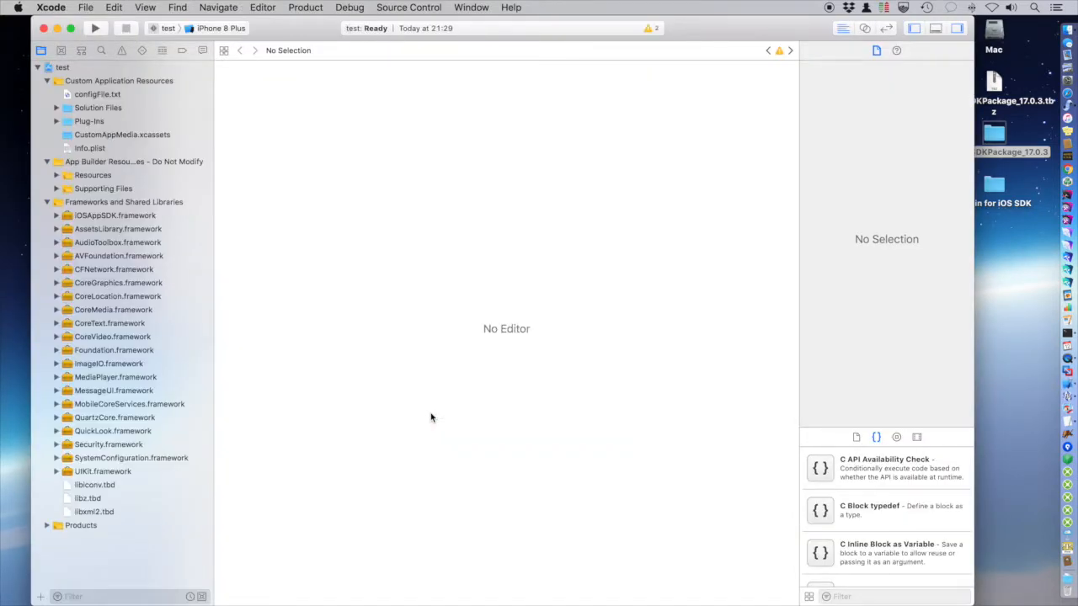
pyautogui.moveTo(348, 367)
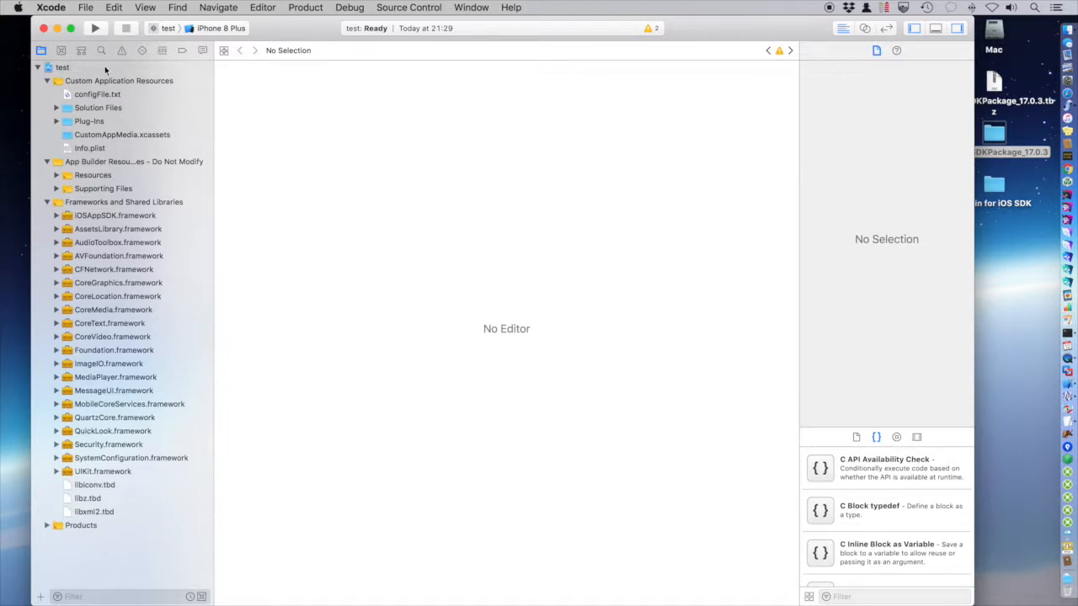
pyautogui.click(63, 67)
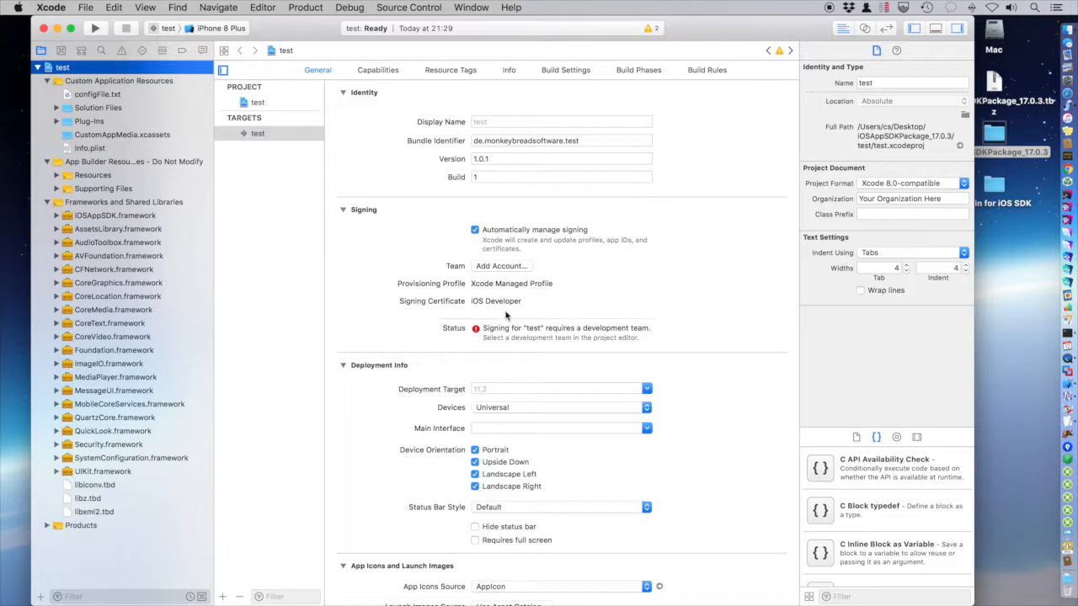
pyautogui.moveTo(482, 309)
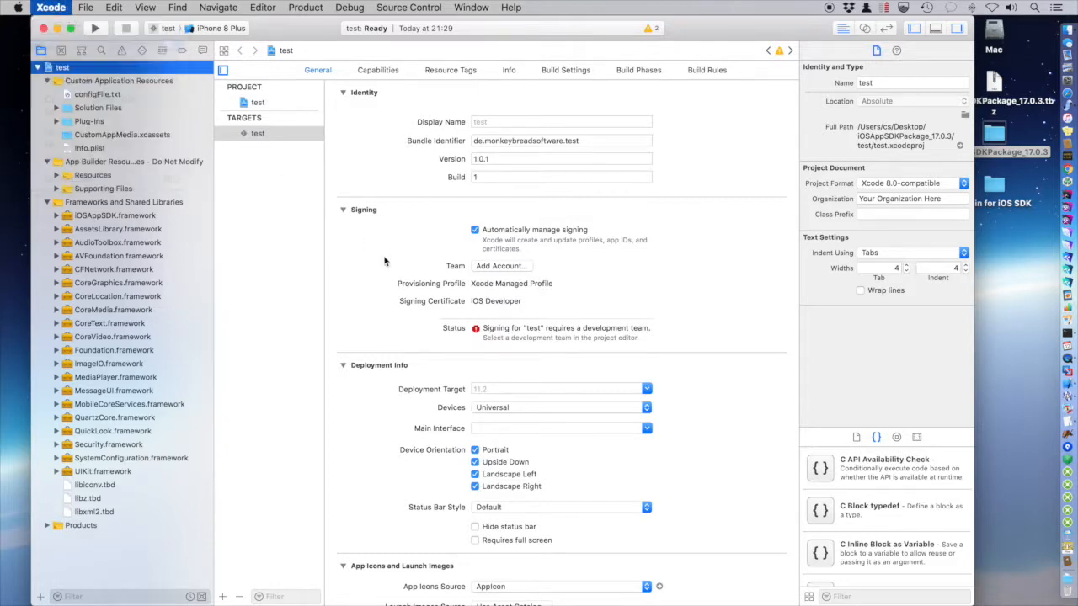
# Step: Re-authenticate the expired Apple ID and assign the Christian Schmitz Software GmbH team for signing
pyautogui.click(500, 265)
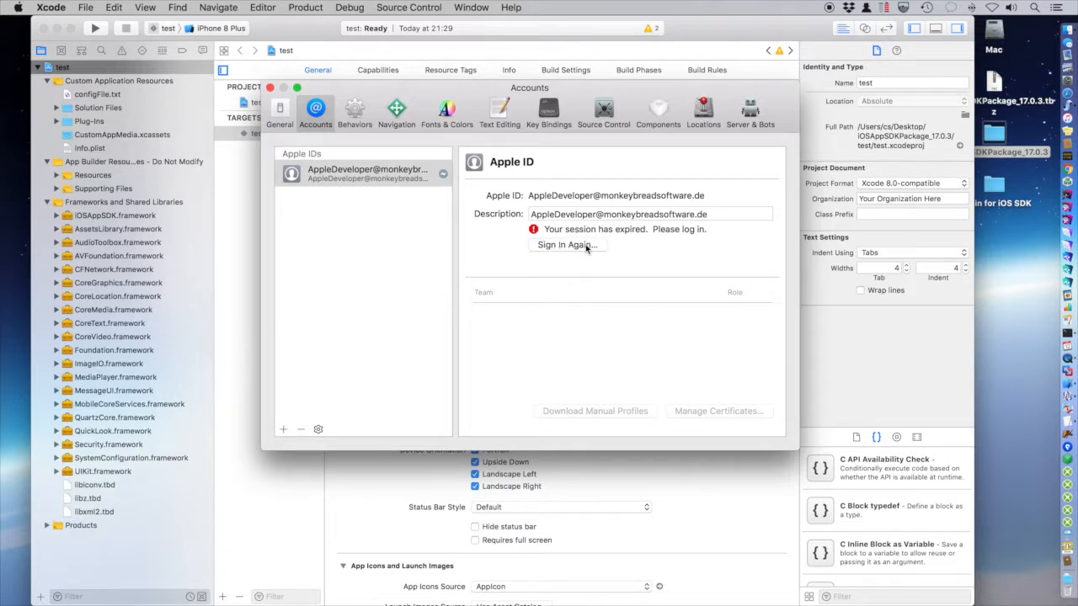
pyautogui.click(566, 244)
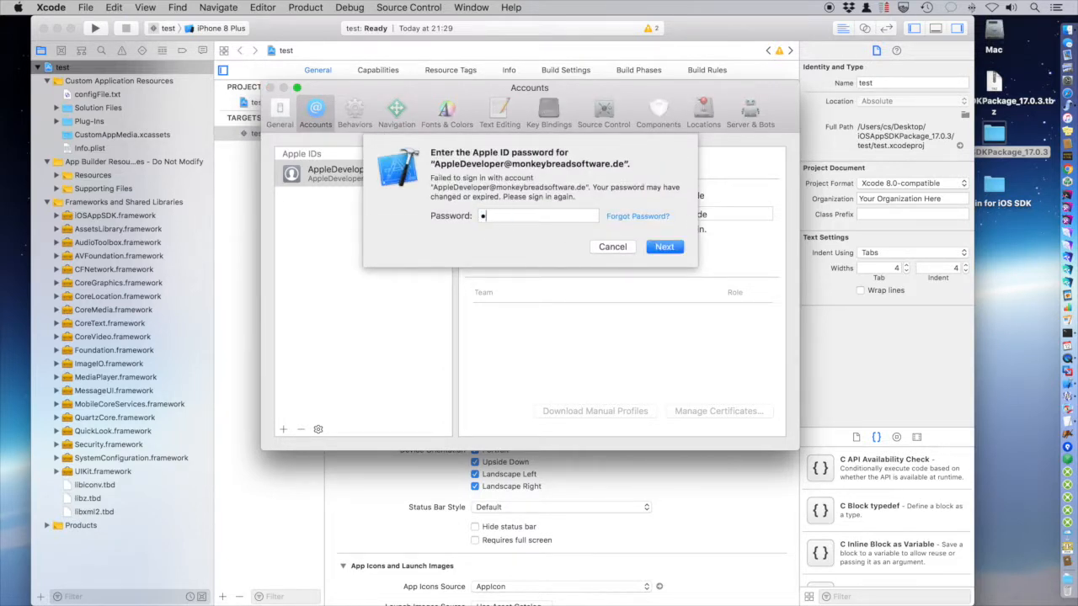
pyautogui.click(663, 246)
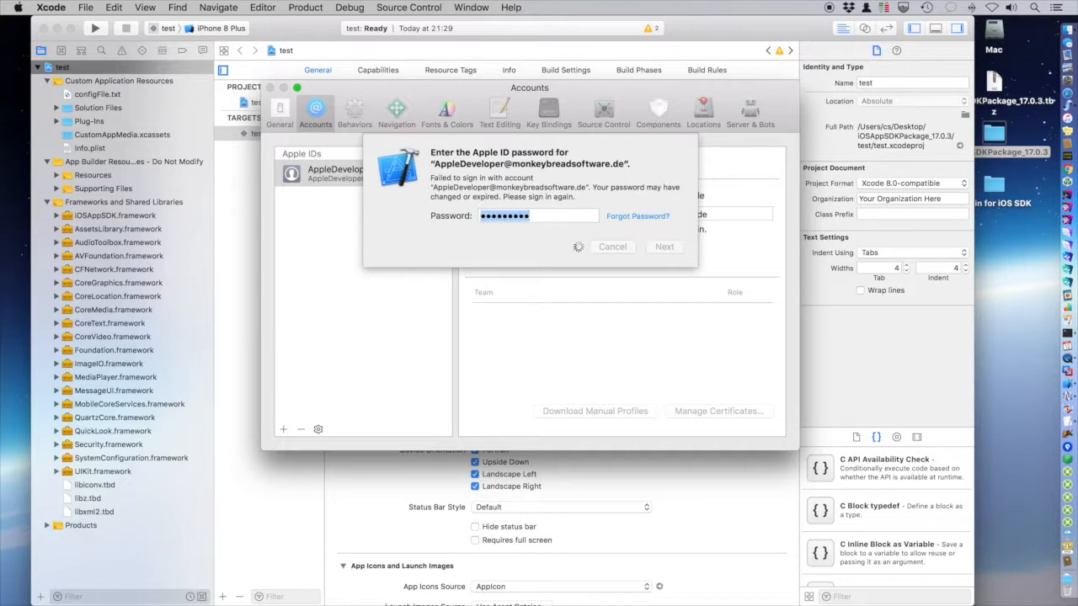
pyautogui.click(664, 246)
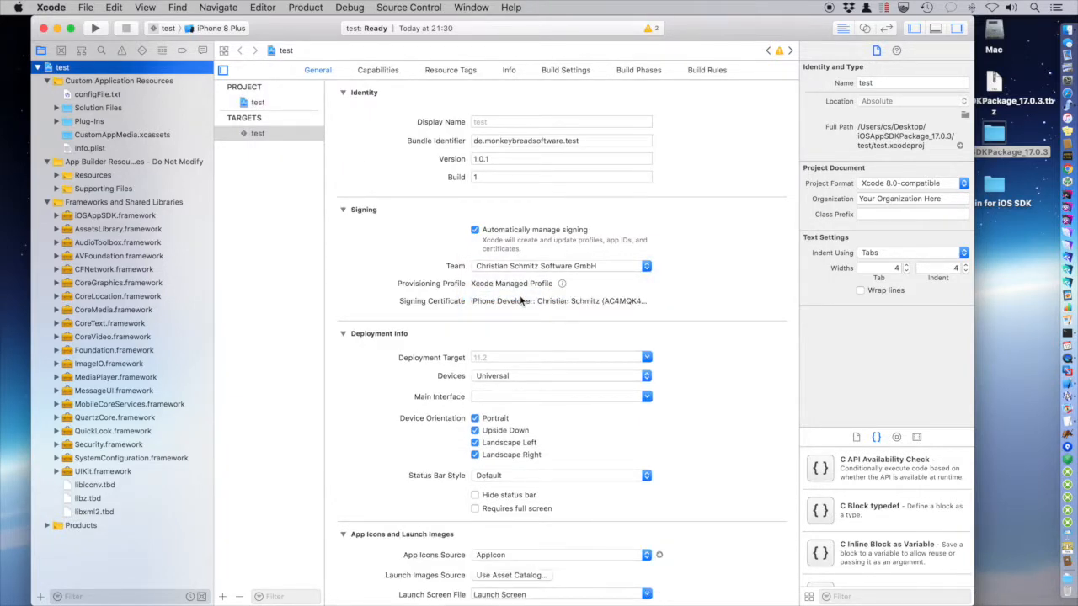
# Step: Build the test app via Product > Build For > Running
pyautogui.click(305, 8)
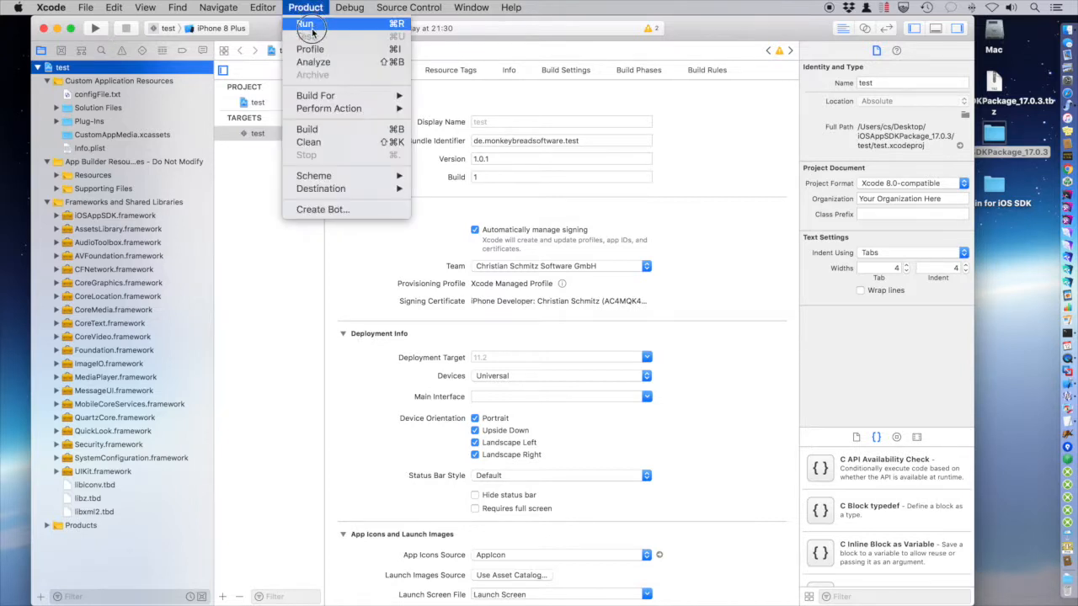
pyautogui.moveTo(319, 95)
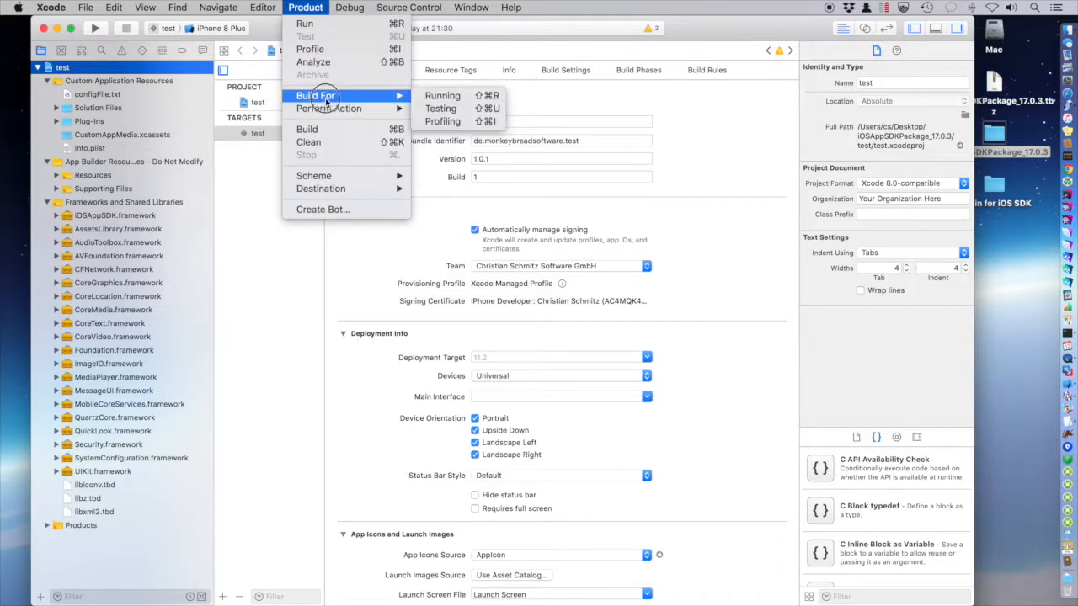
pyautogui.click(442, 95)
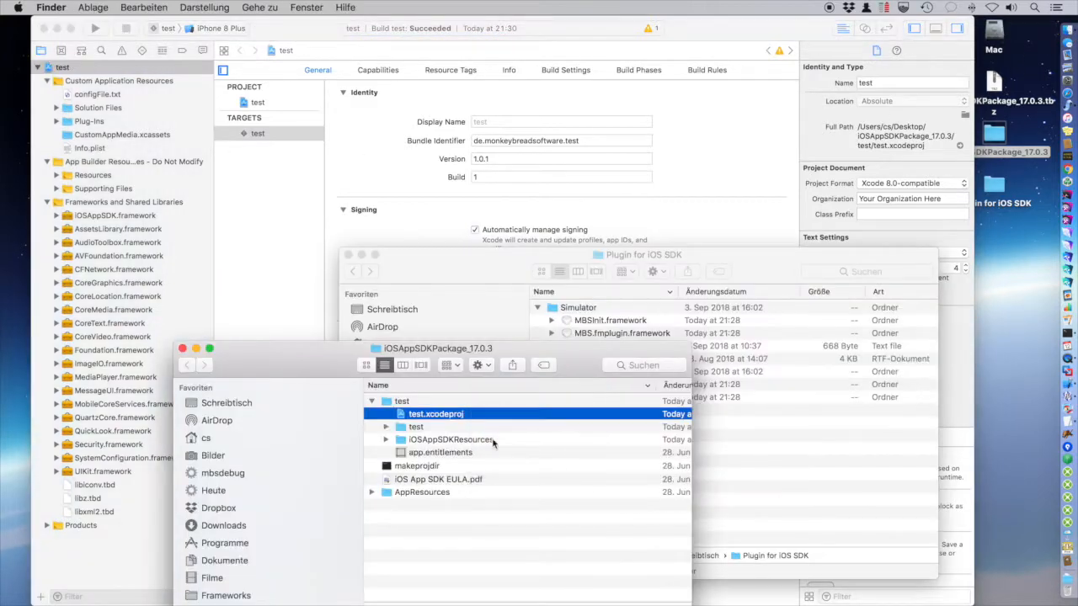
# Step: Copy the Simulator MBS.fmplugin.framework into test/Plug-Ins and reveal it in the Xcode project's Plug-Ins group
pyautogui.click(387, 426)
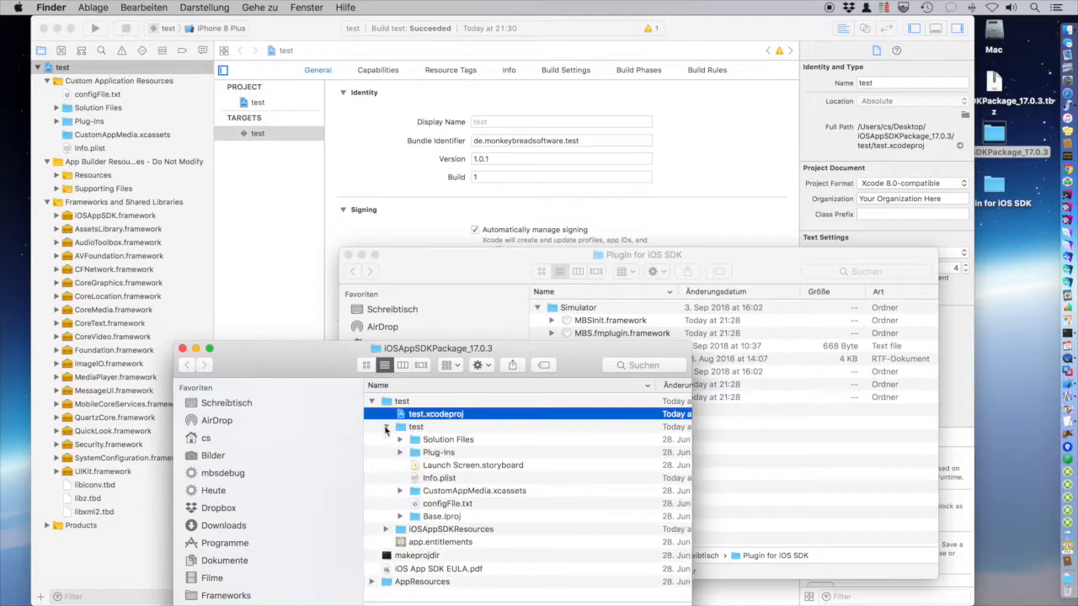
pyautogui.click(437, 452)
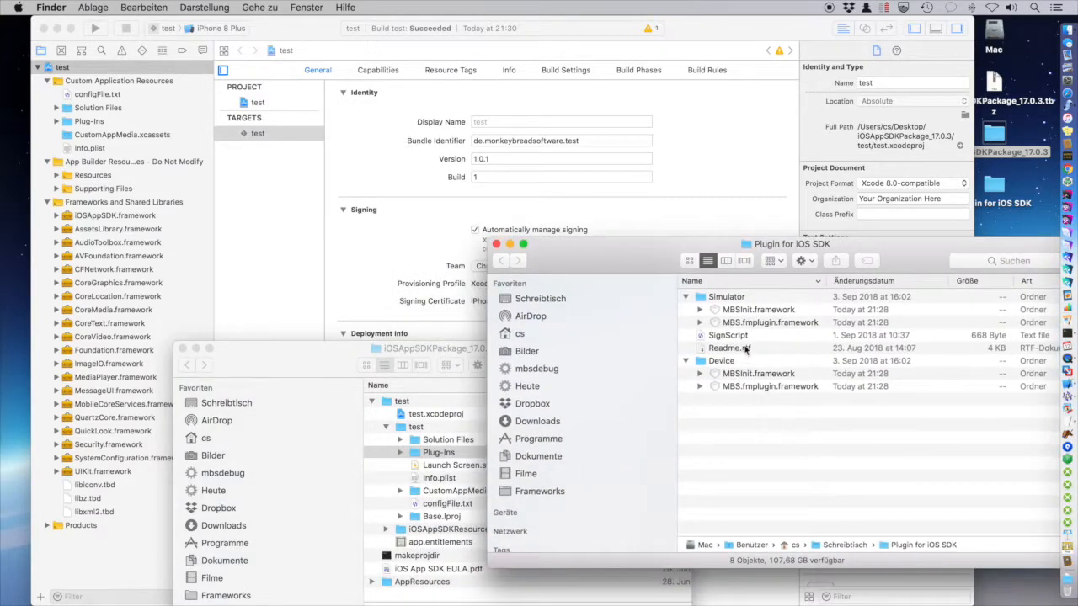
pyautogui.click(767, 323)
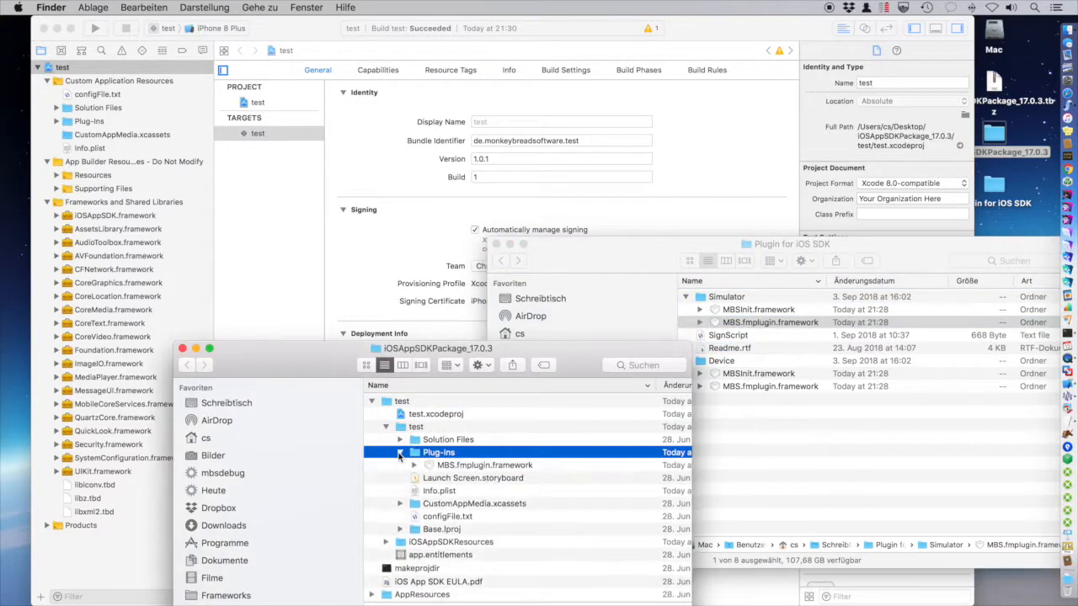
pyautogui.click(482, 464)
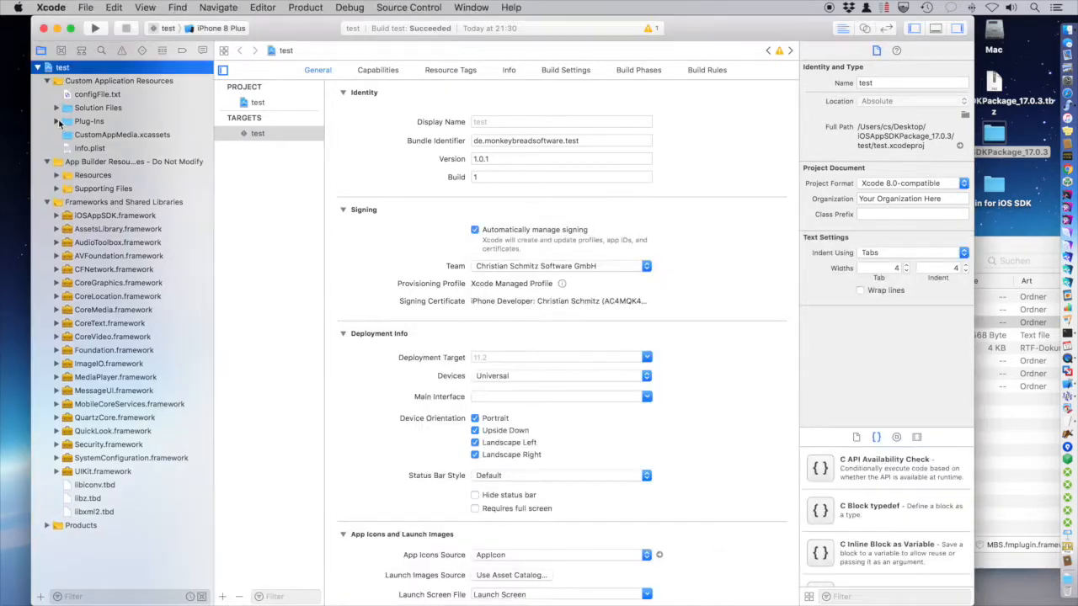
pyautogui.click(57, 120)
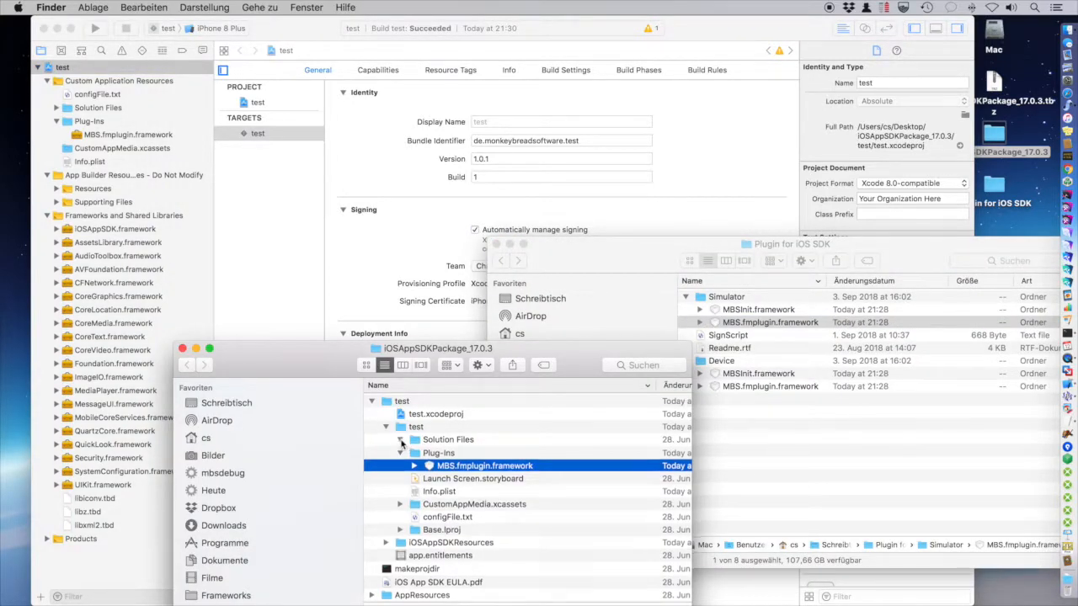
# Step: Expand Solution Files and open PlaceHolder.fmp12 in FileMaker
pyautogui.click(402, 440)
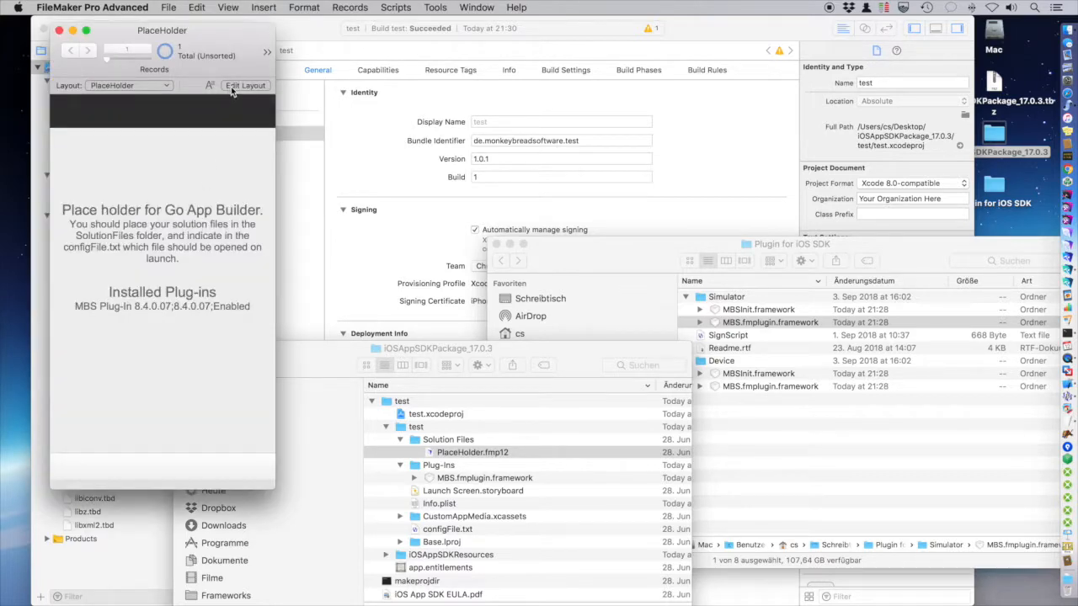
# Step: In layout mode, draw a button labelled Test set to run a Single Step action
pyautogui.click(245, 85)
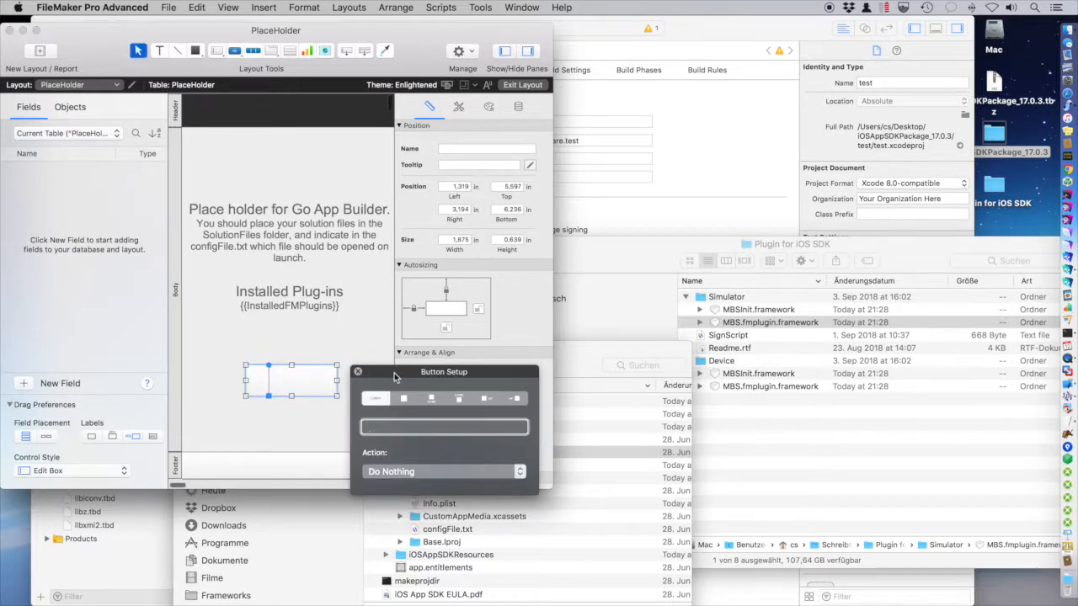
pyautogui.write('Test')
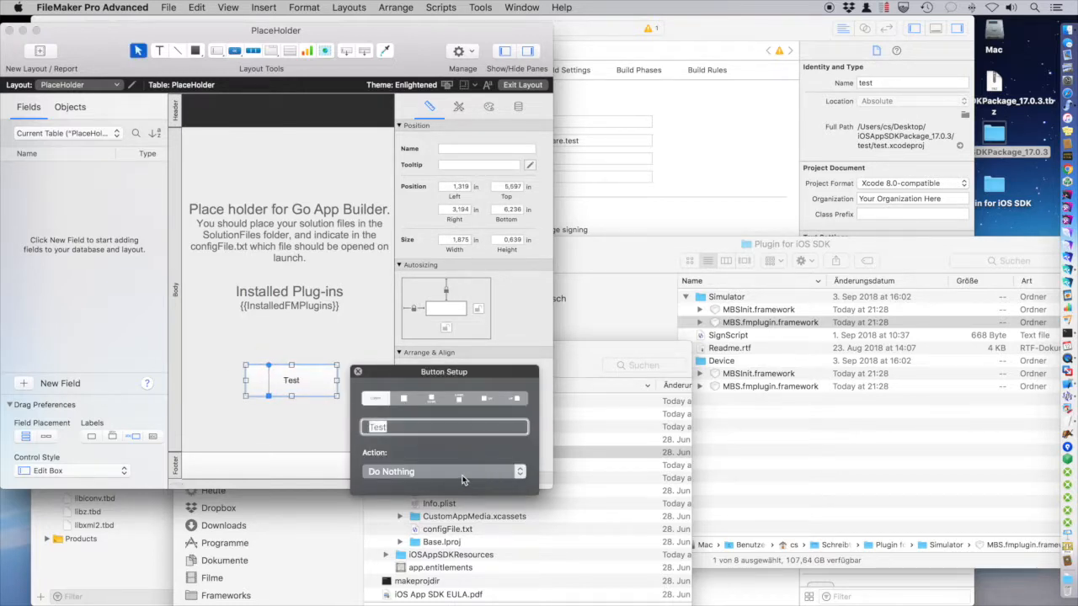
pyautogui.click(444, 471)
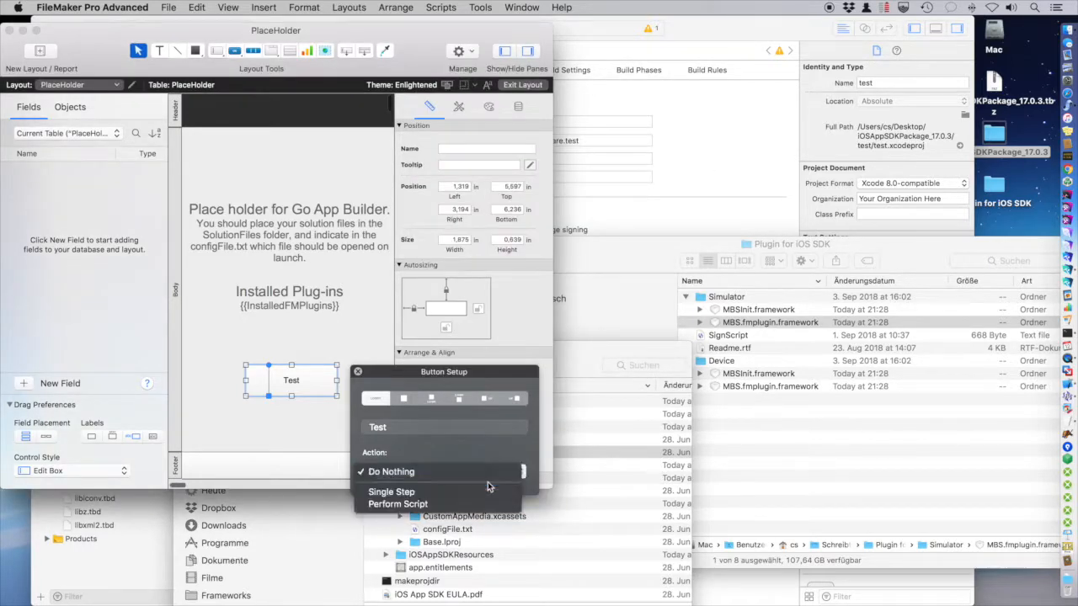
pyautogui.click(390, 490)
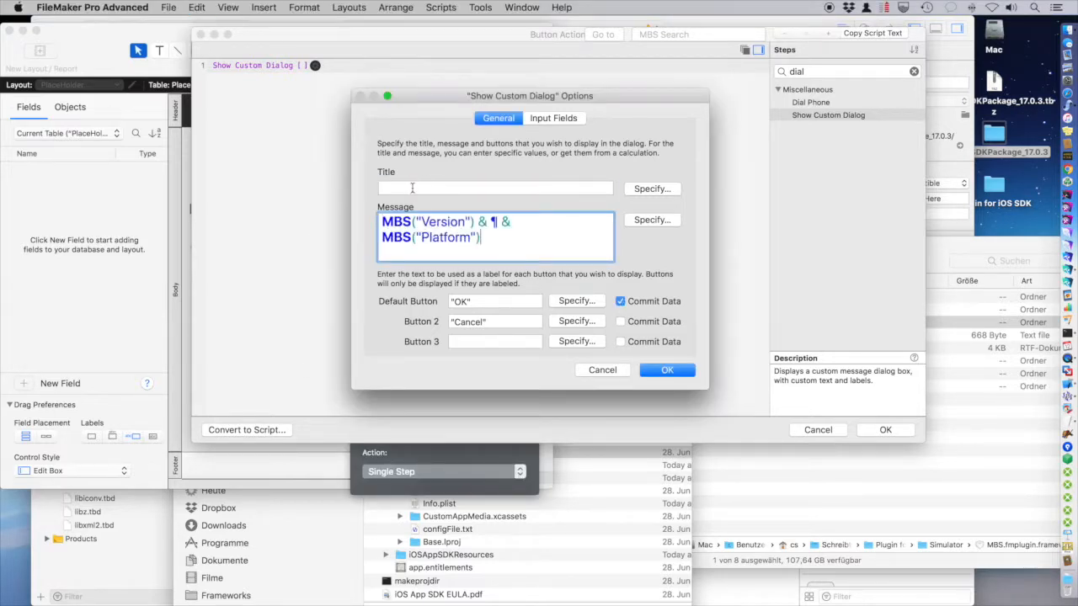
# Step: Title the custom dialog 'MBS Plugin', confirm it, and test the button to see version 8.4.0.07
pyautogui.write('MBS Plugin')
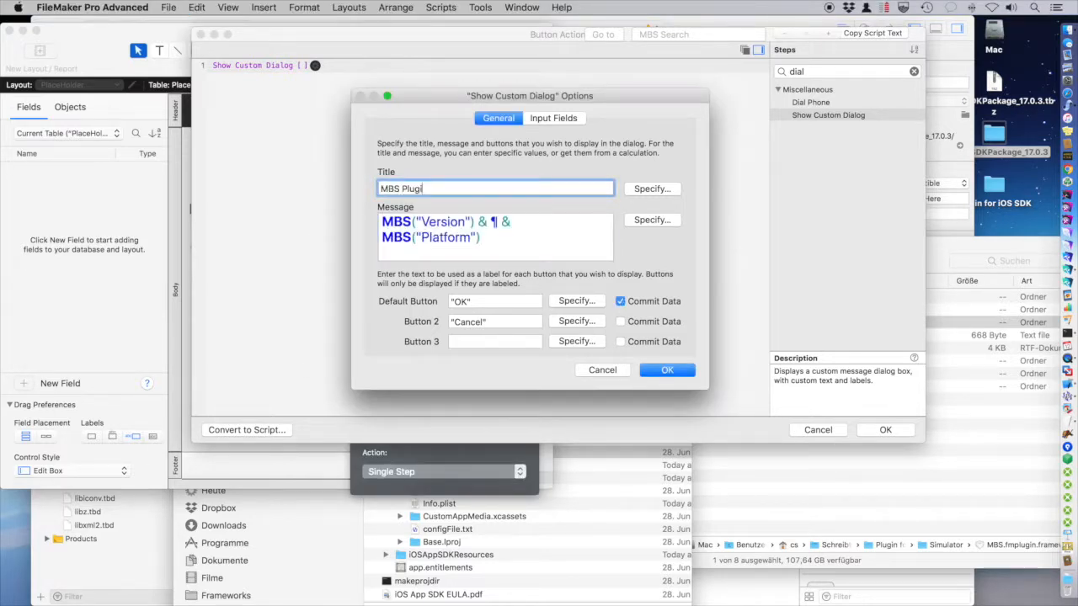
pyautogui.click(667, 370)
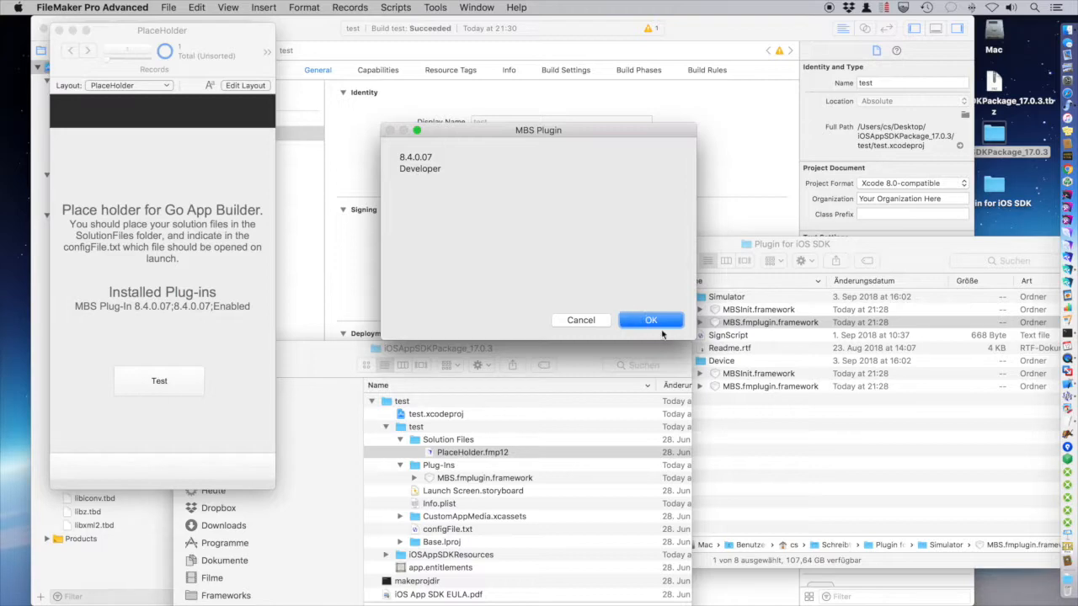
pyautogui.click(651, 320)
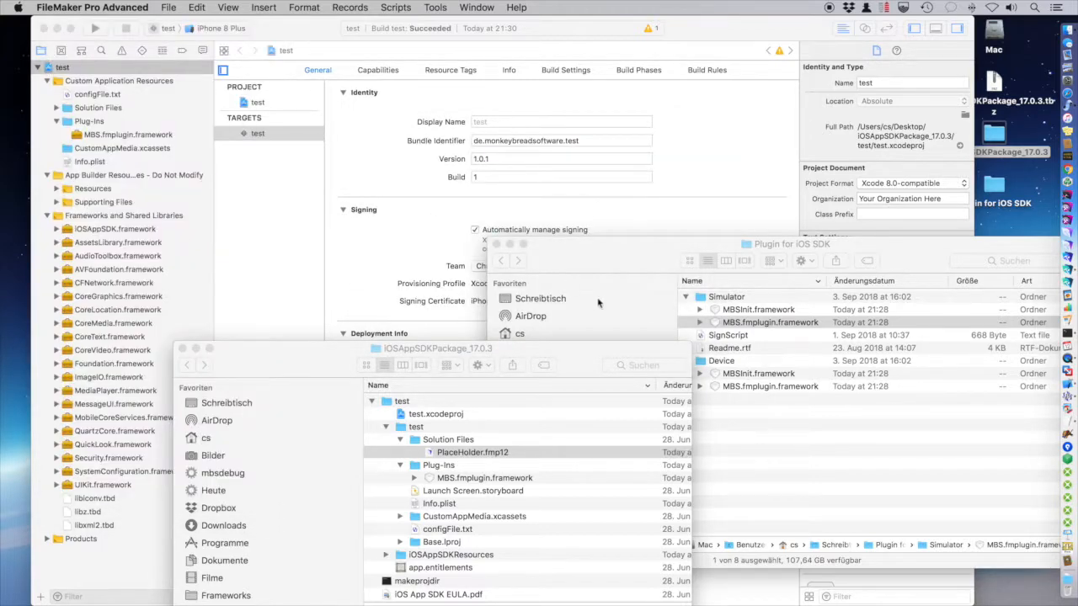
pyautogui.moveTo(751, 424)
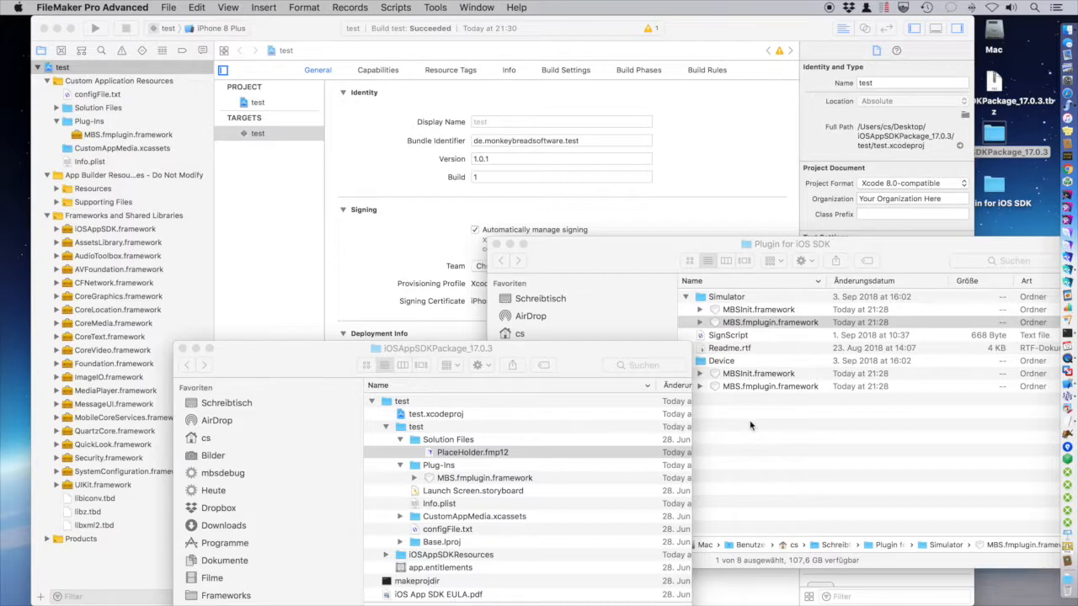
pyautogui.moveTo(291, 247)
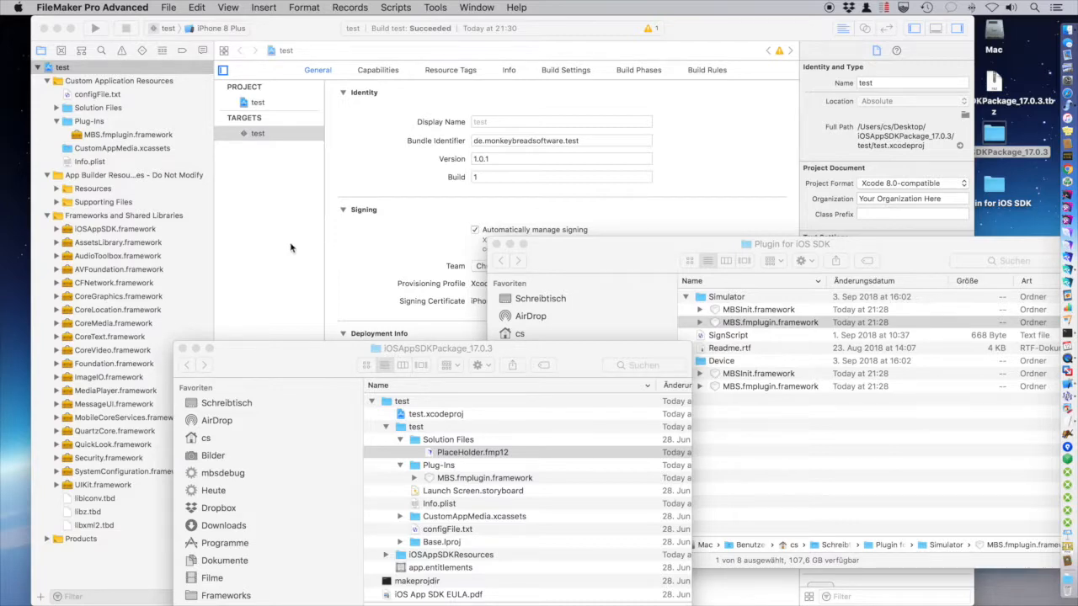
# Step: Set the run destination to the iPhone 5s simulator and build and run the app
pyautogui.click(153, 29)
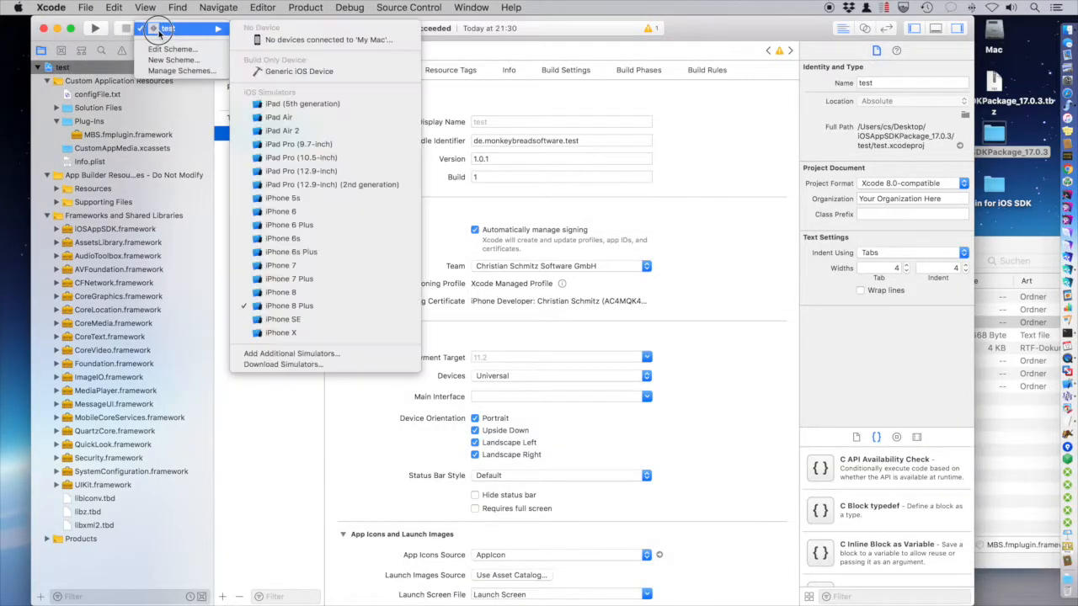
pyautogui.moveTo(341, 198)
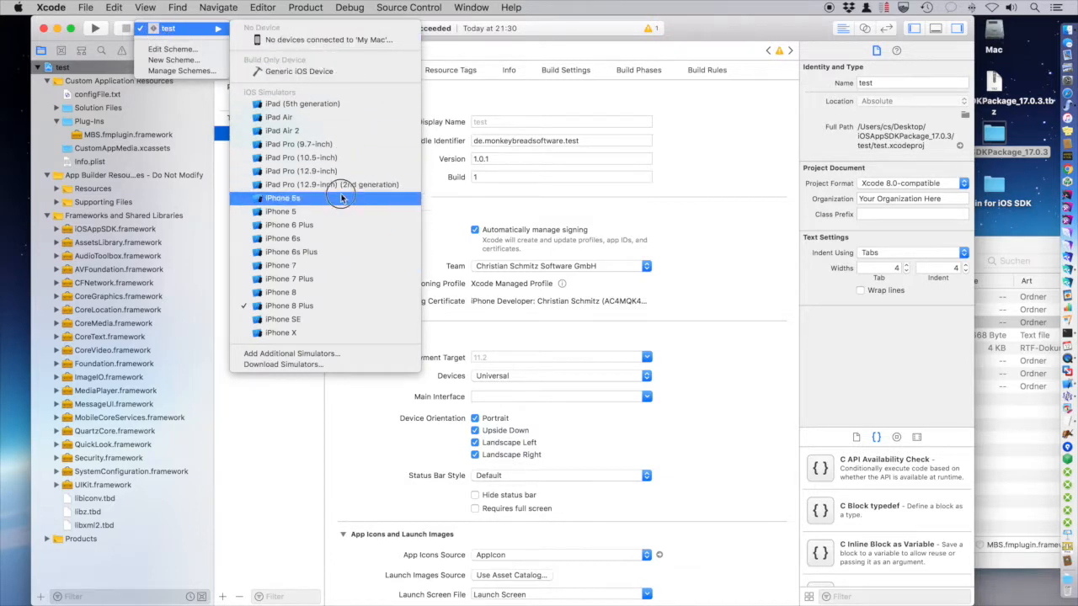
pyautogui.click(282, 198)
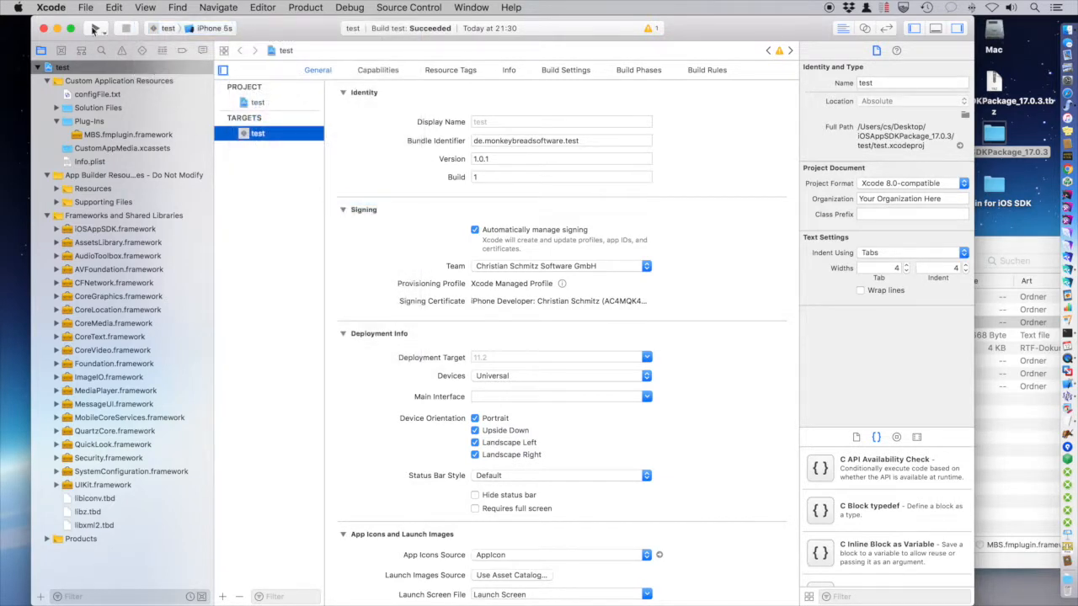
pyautogui.click(79, 28)
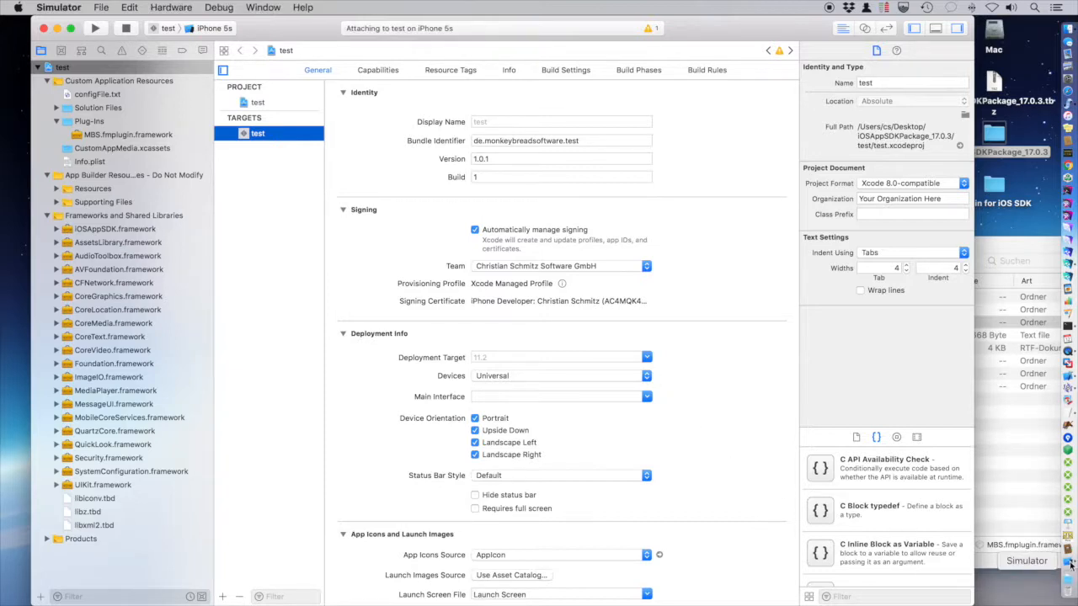
# Step: Run the app in the simulator, reveal PlaceHolder.fmp12 in Finder, and return the iPhone to its home screen
pyautogui.click(85, 28)
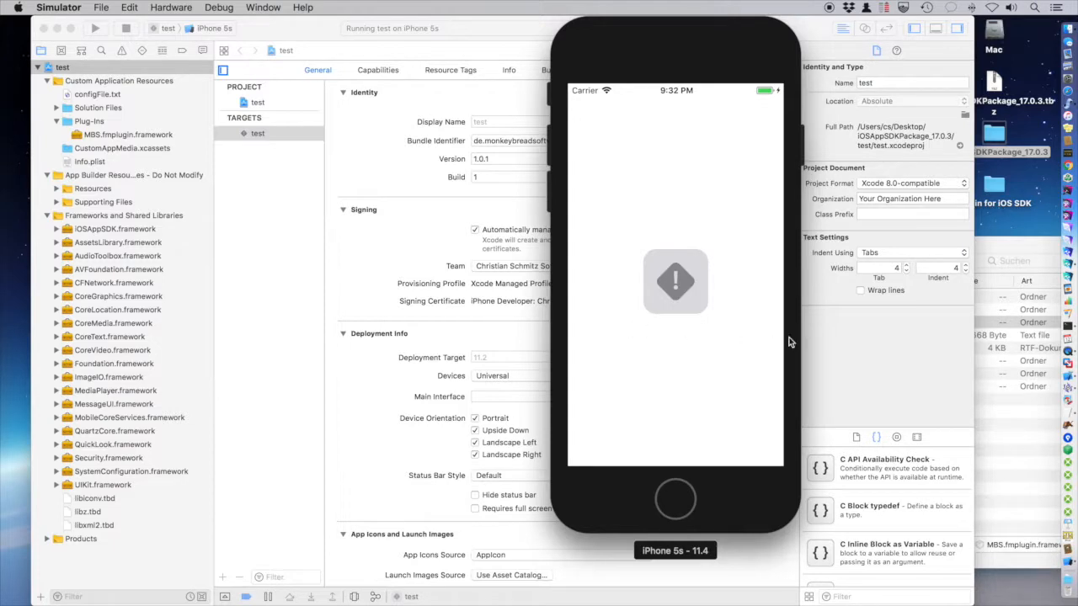
pyautogui.moveTo(803, 342)
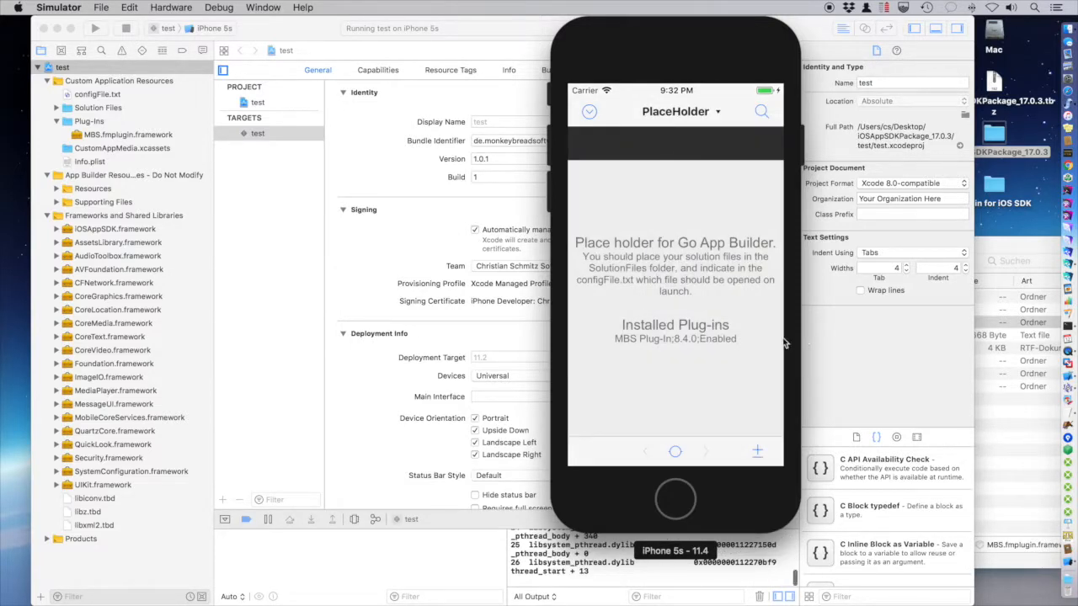
pyautogui.moveTo(690, 347)
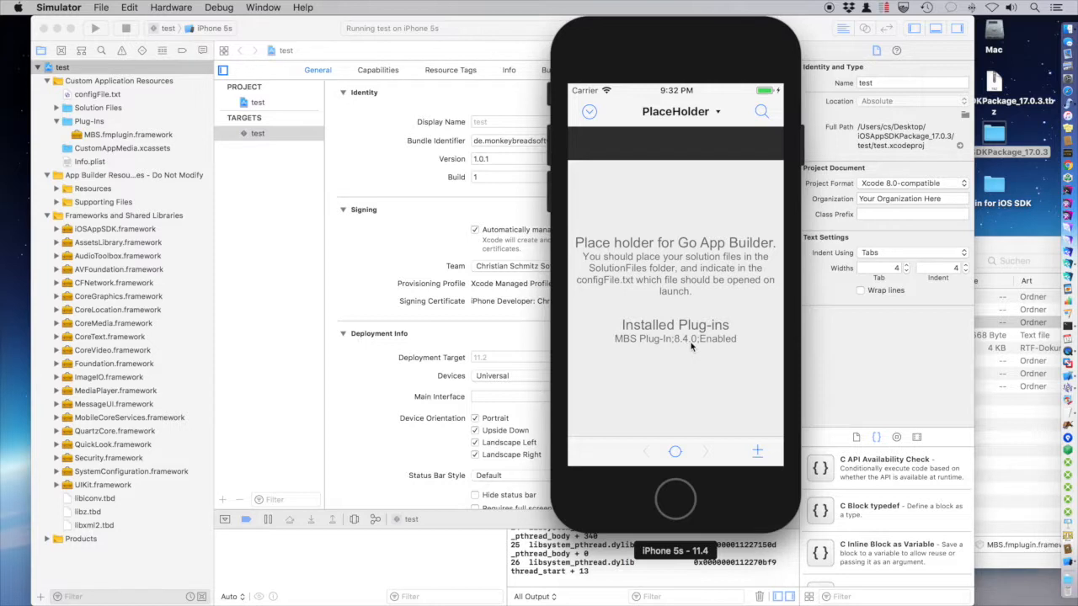
pyautogui.moveTo(692, 378)
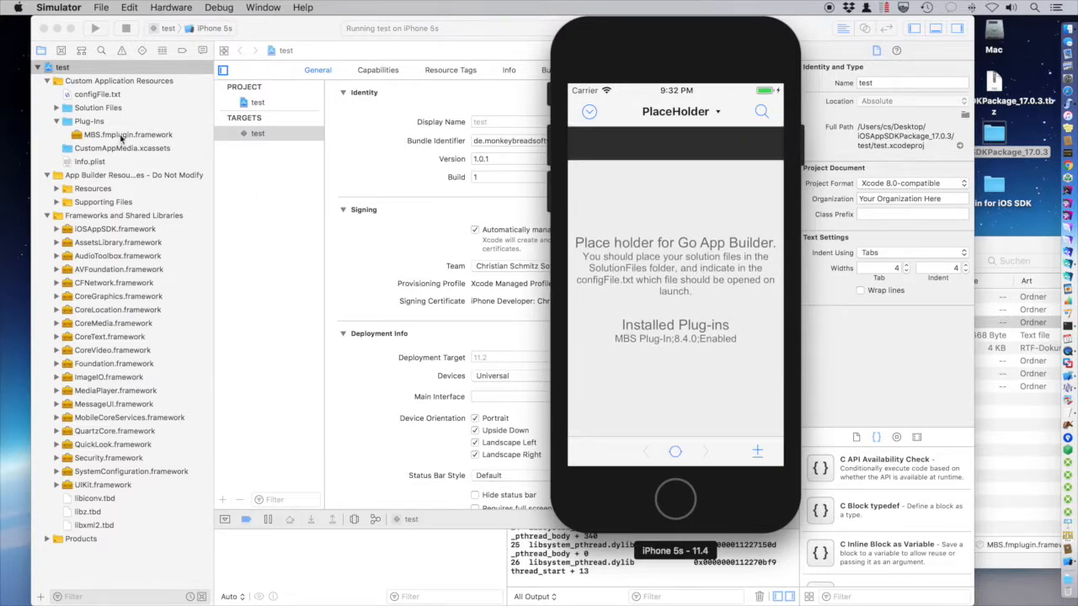
pyautogui.rightClick(99, 120)
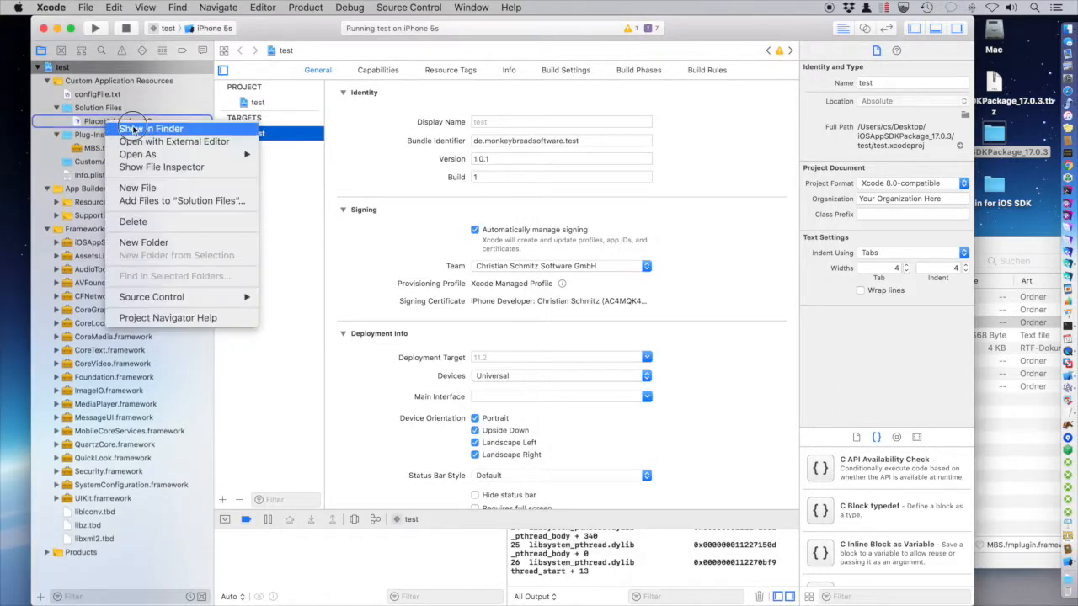
pyautogui.click(150, 128)
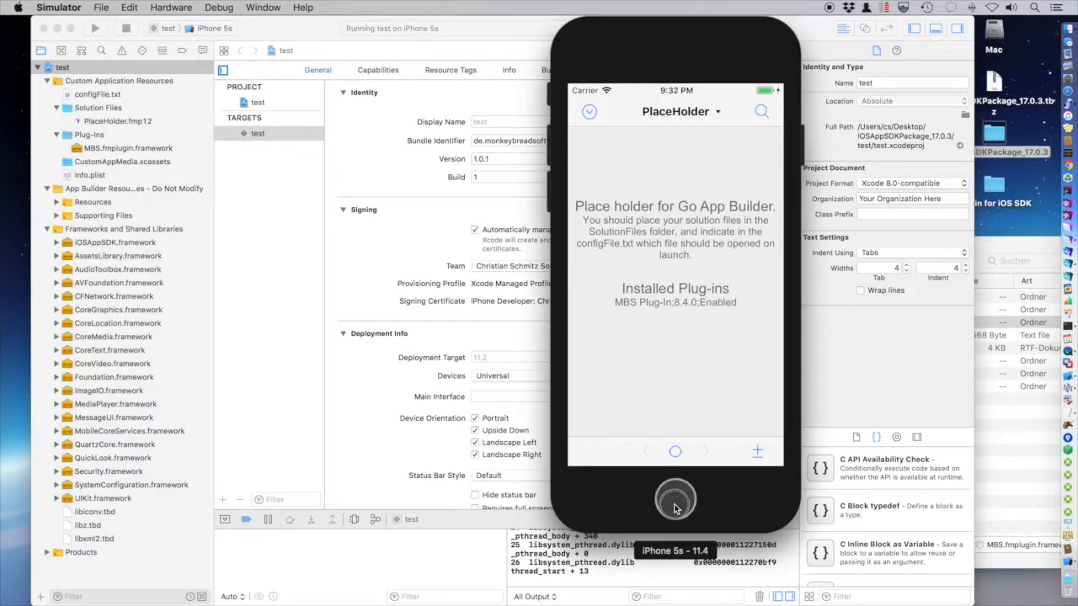
pyautogui.click(674, 501)
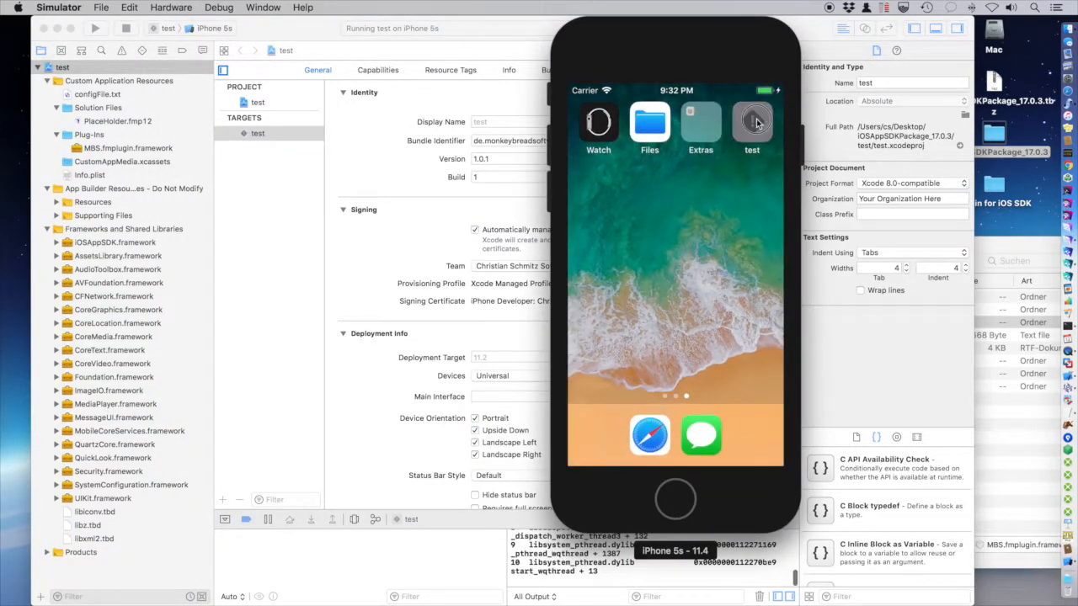
# Step: Delete the old test app from the simulated iPhone and rebuild and run it from Xcode
pyautogui.click(733, 101)
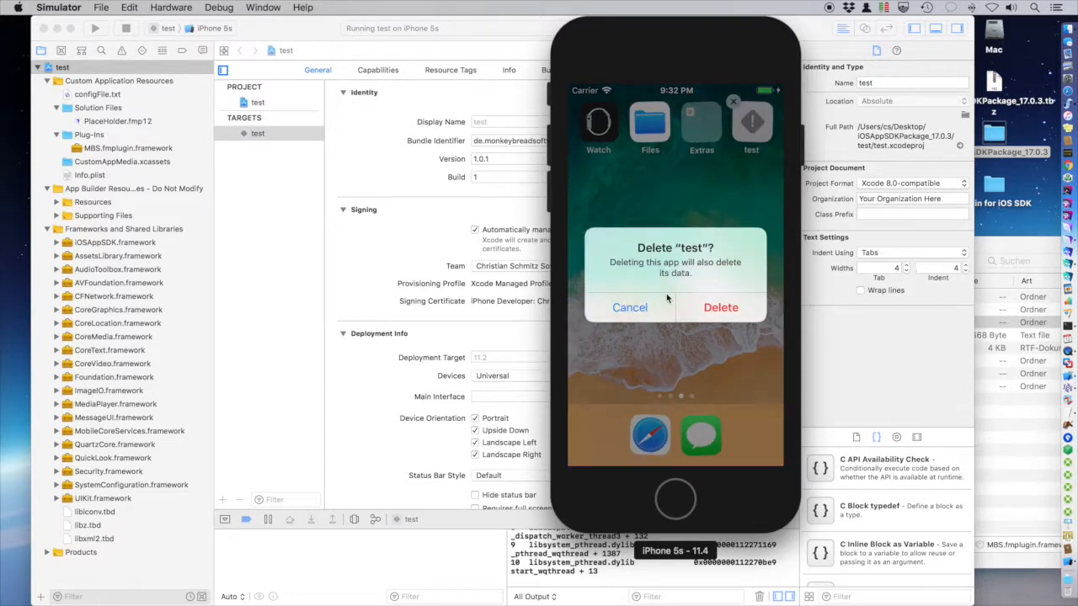
pyautogui.click(720, 308)
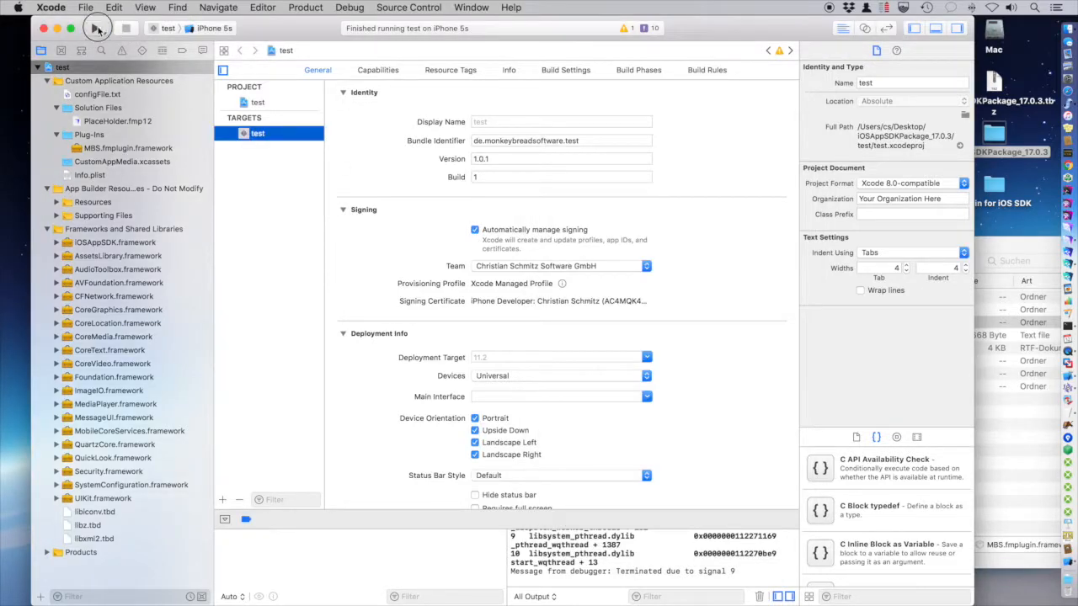
pyautogui.click(88, 29)
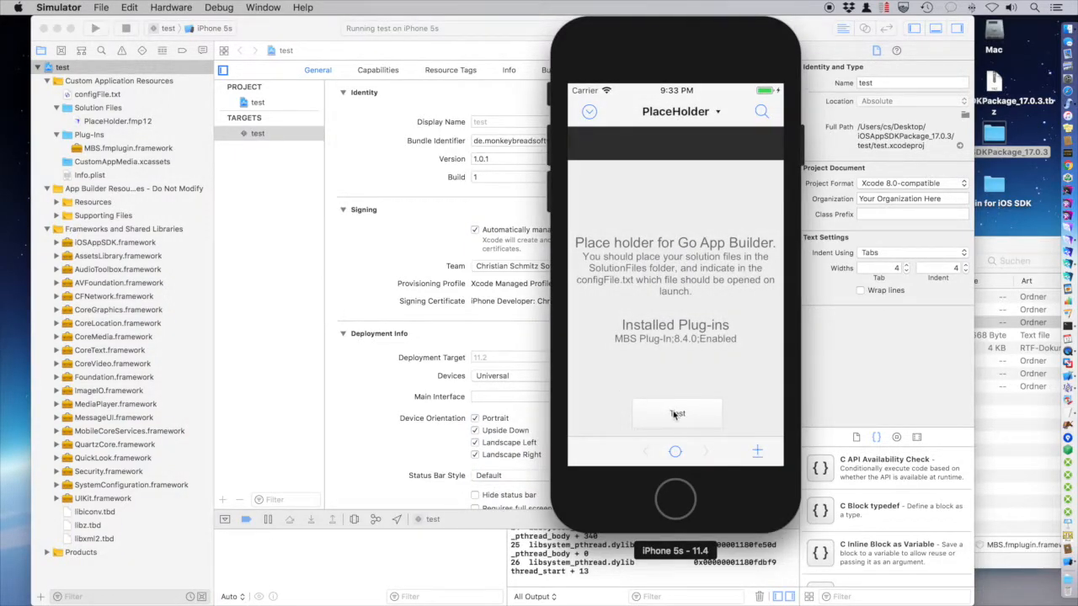
# Step: Tap Test to show the MBS Plugin 8.4.0.07 Mobile dialog, dismiss it, and go to the home screen
pyautogui.click(677, 415)
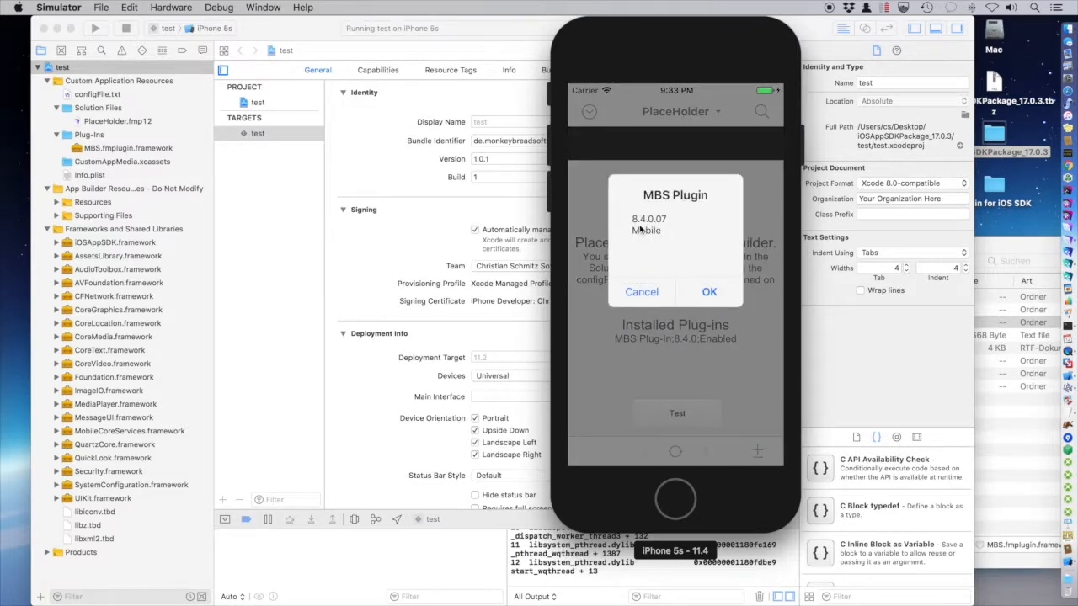
pyautogui.moveTo(665, 240)
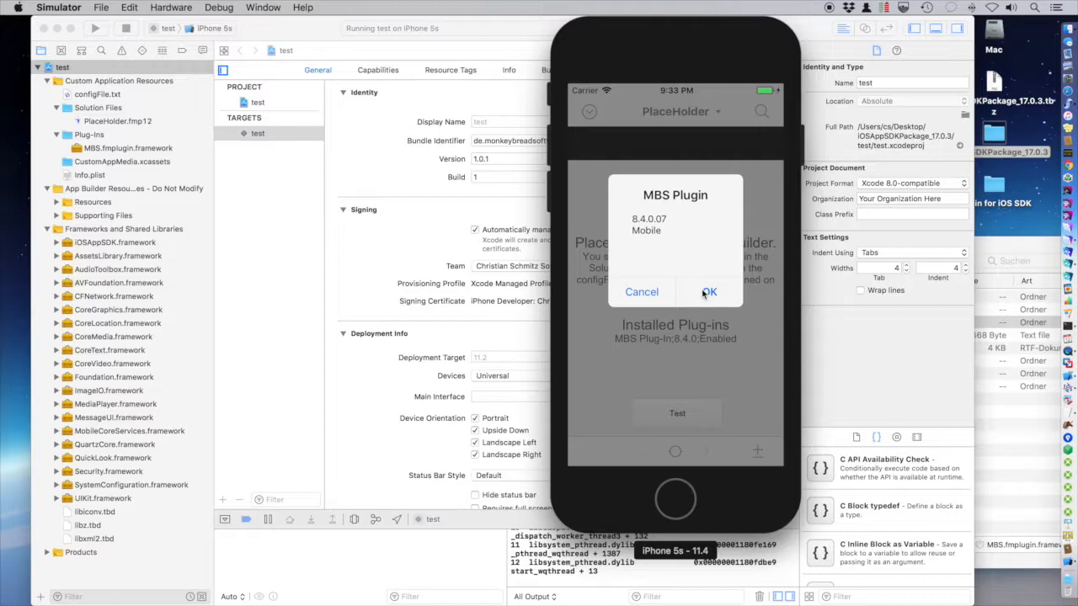
pyautogui.click(710, 291)
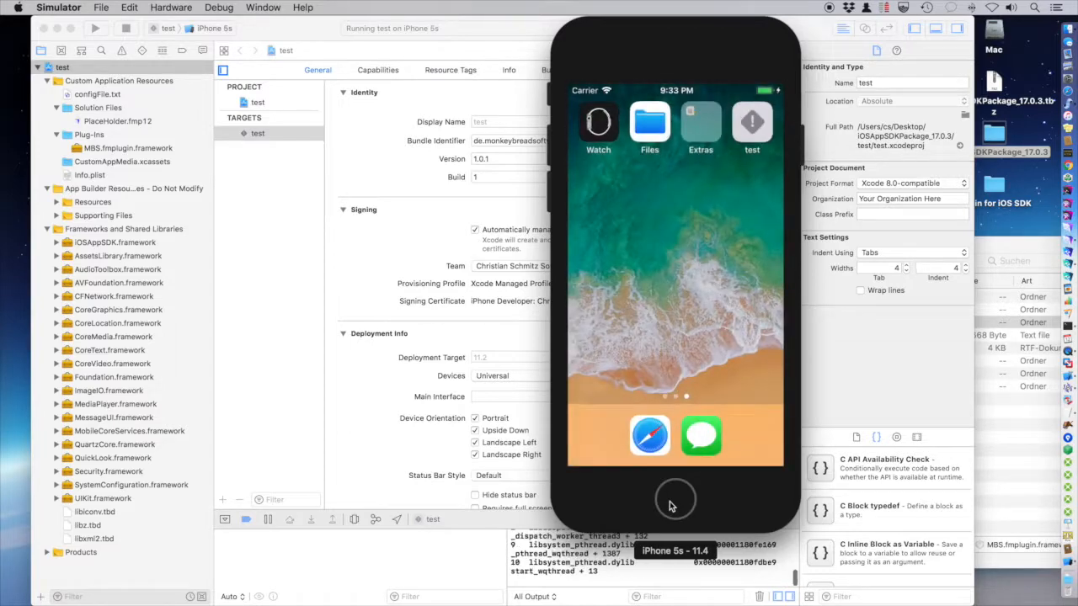
pyautogui.click(58, 8)
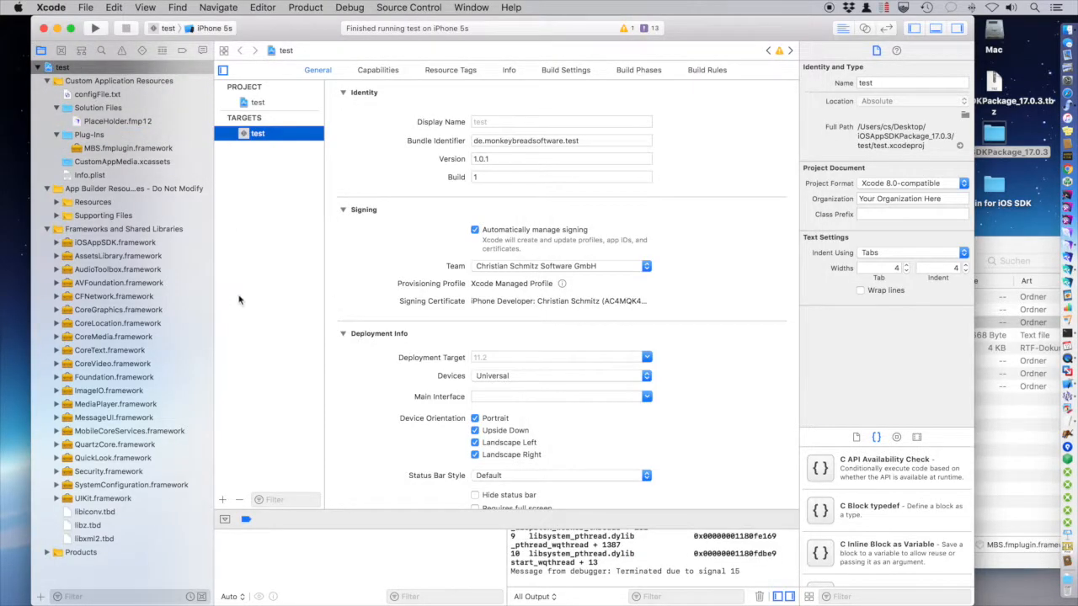
pyautogui.moveTo(297, 298)
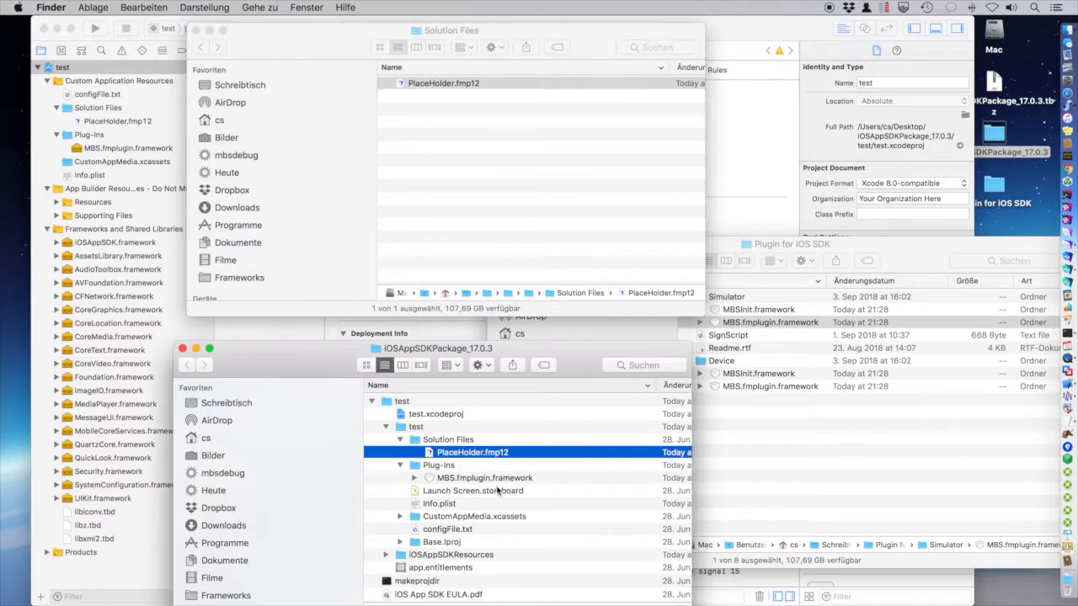
# Step: Swap the simulator MBS.fmplugin.framework in Plug-Ins for the Device build, then return to Xcode
pyautogui.click(482, 477)
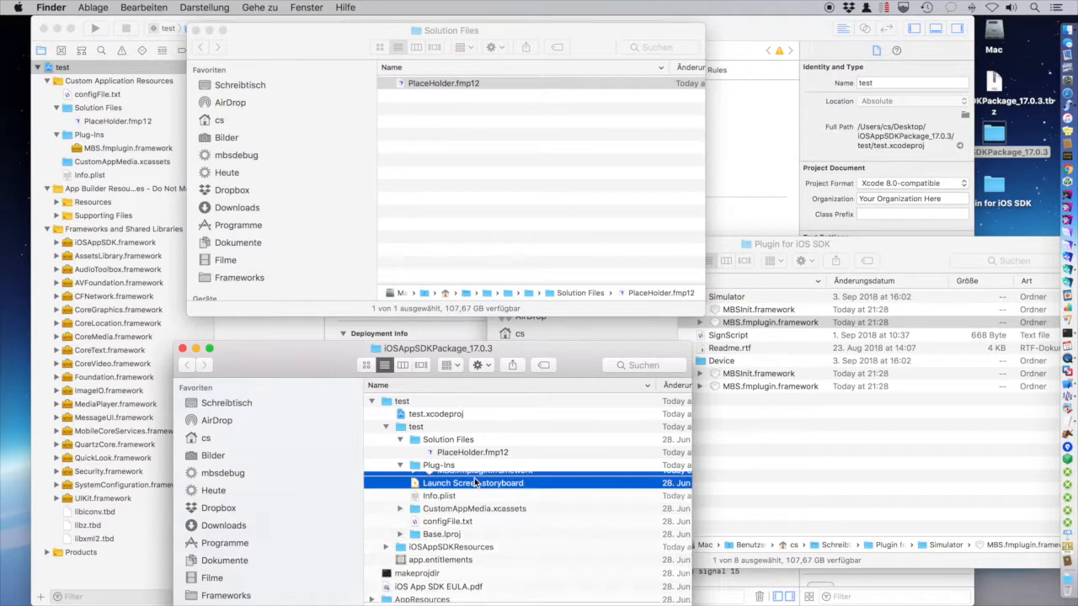
pyautogui.click(791, 243)
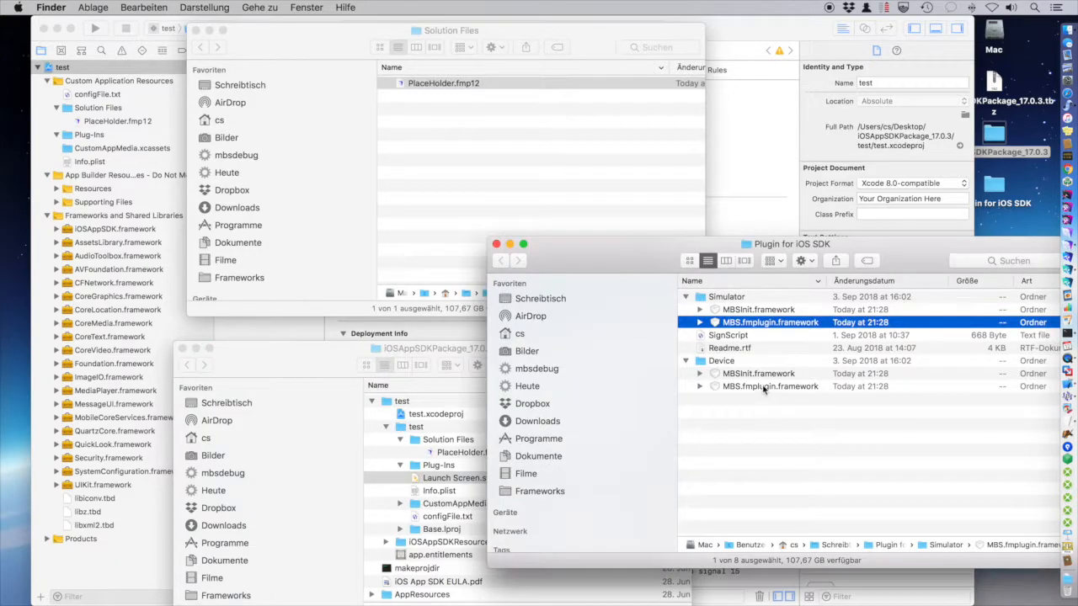
pyautogui.click(765, 386)
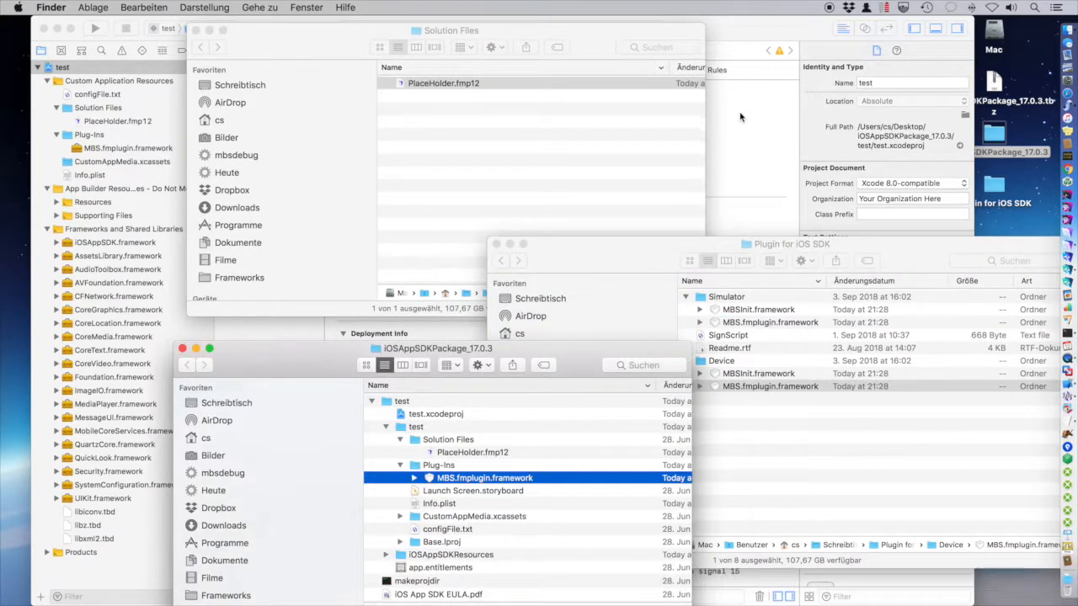
pyautogui.click(161, 33)
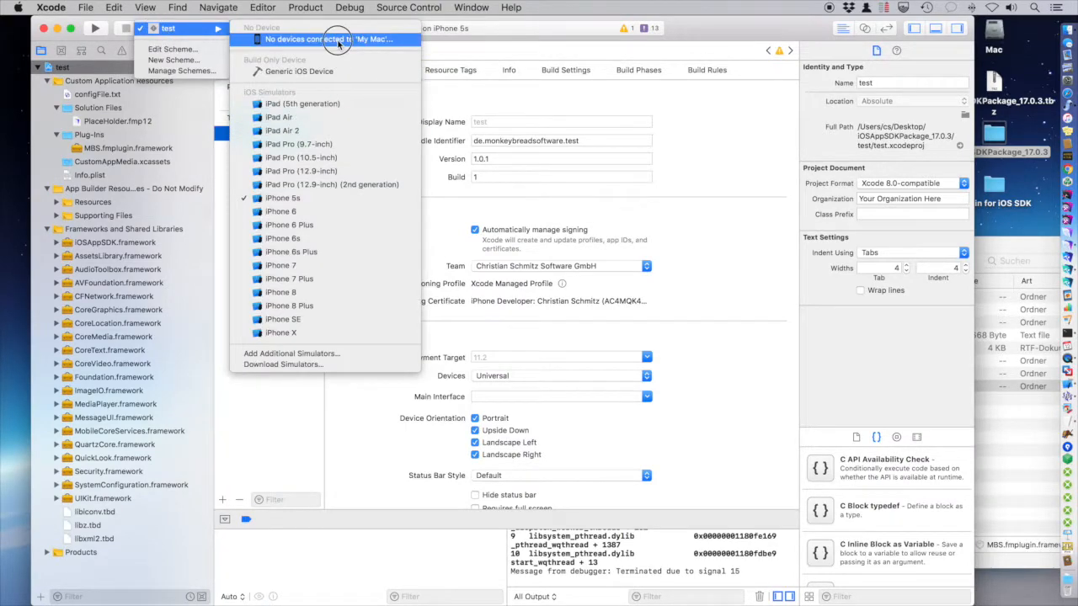
# Step: Choose the connected My iPhone as destination, then build and run the test app on it
pyautogui.click(283, 197)
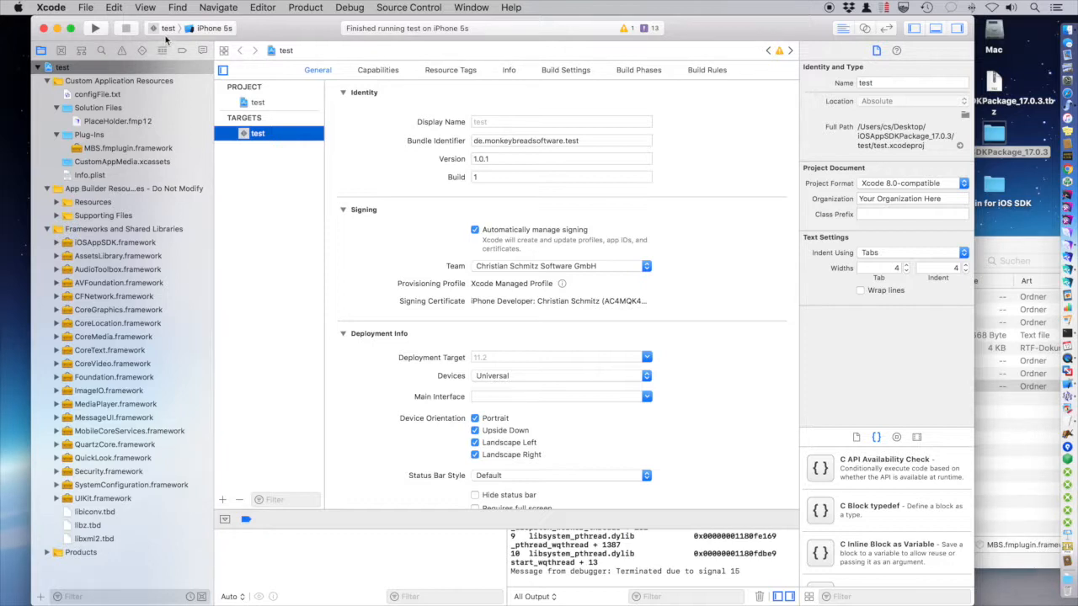
pyautogui.moveTo(167, 39)
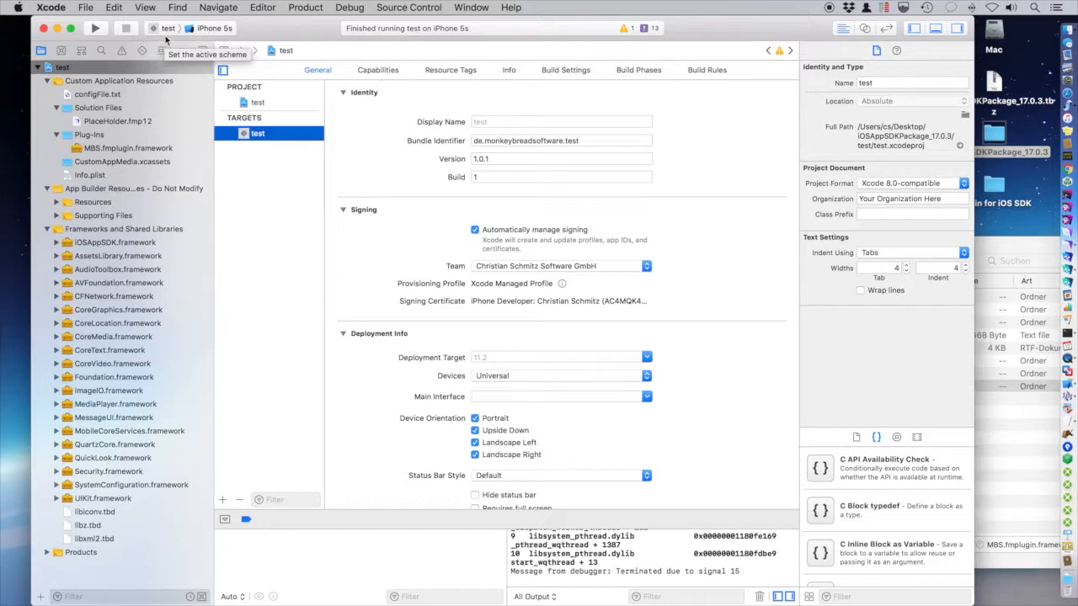
pyautogui.click(162, 28)
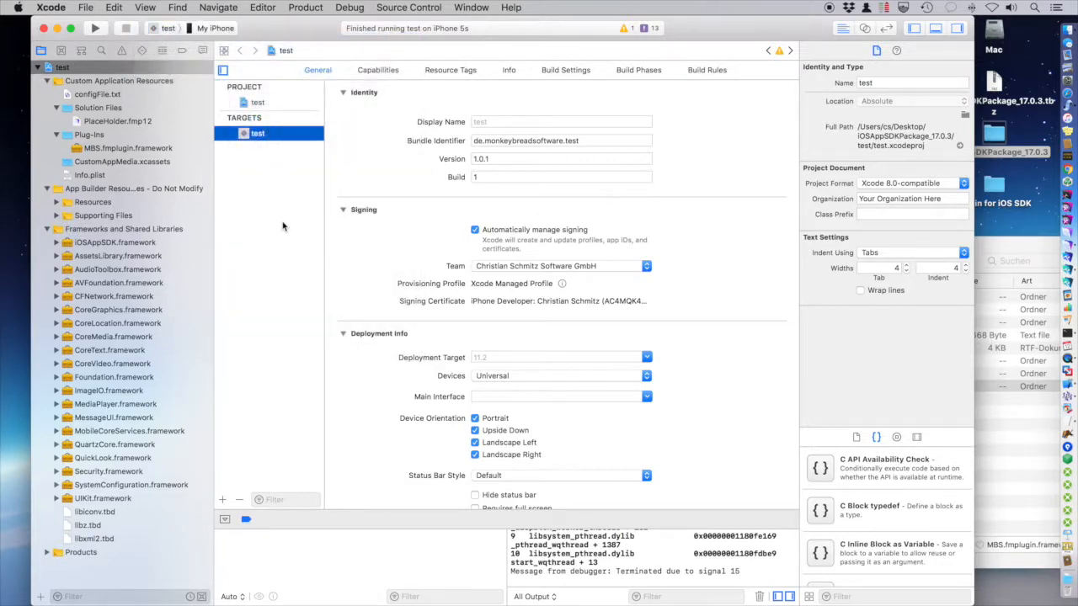
pyautogui.click(82, 28)
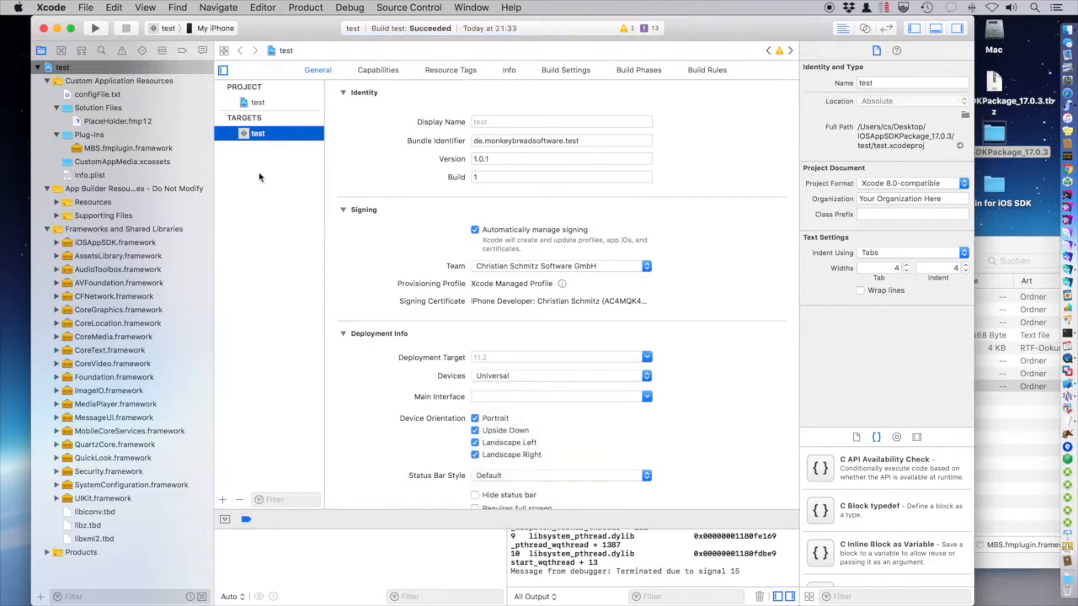
pyautogui.click(85, 28)
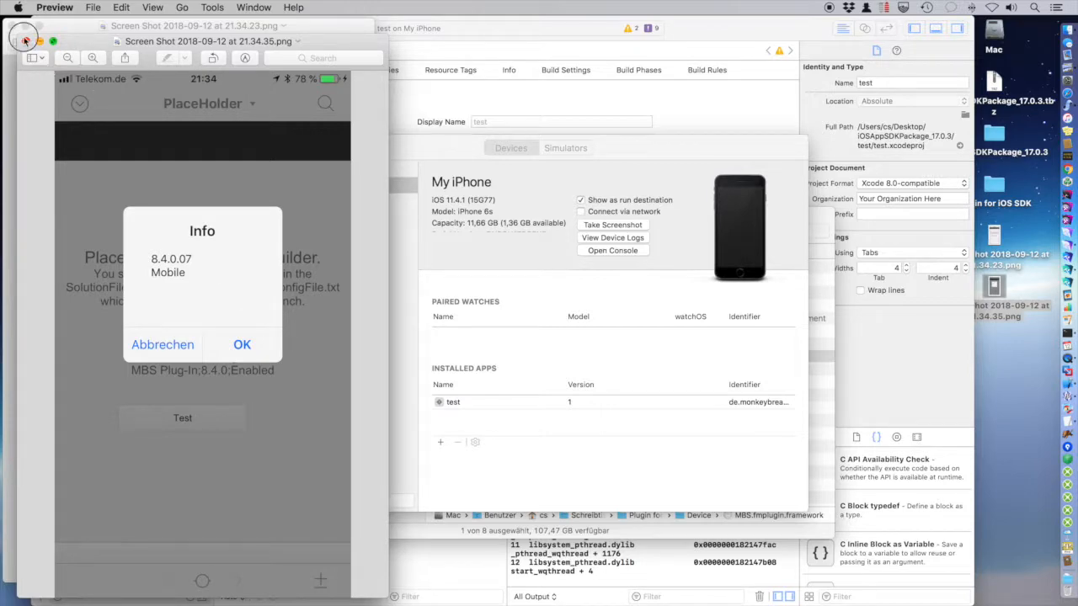
# Step: Close the Preview screenshot of the iPhone's MBS plug-in 8.4.0.07 dialog
pyautogui.click(241, 345)
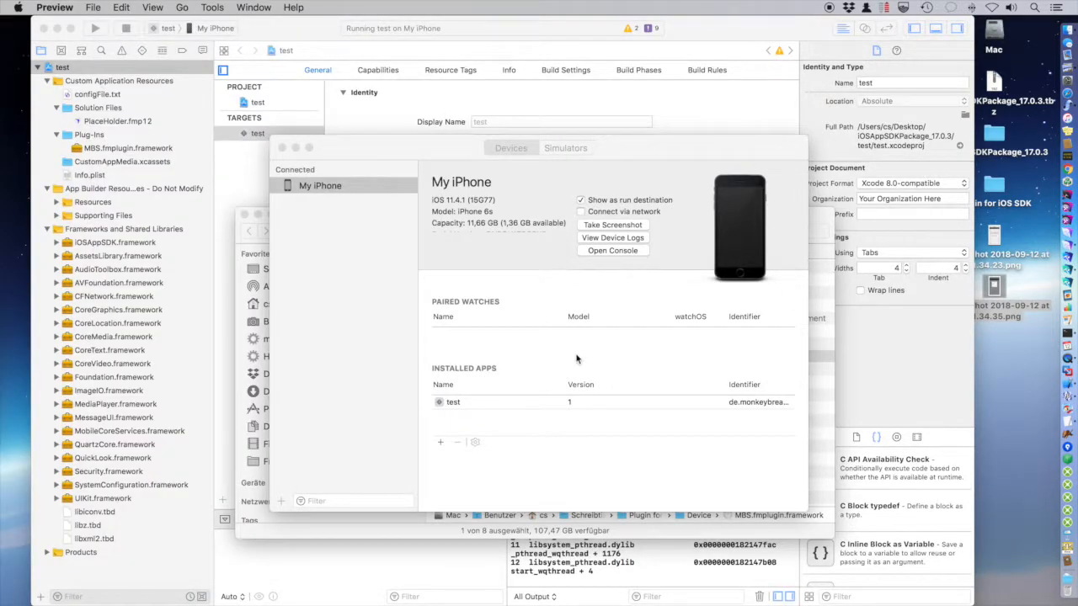